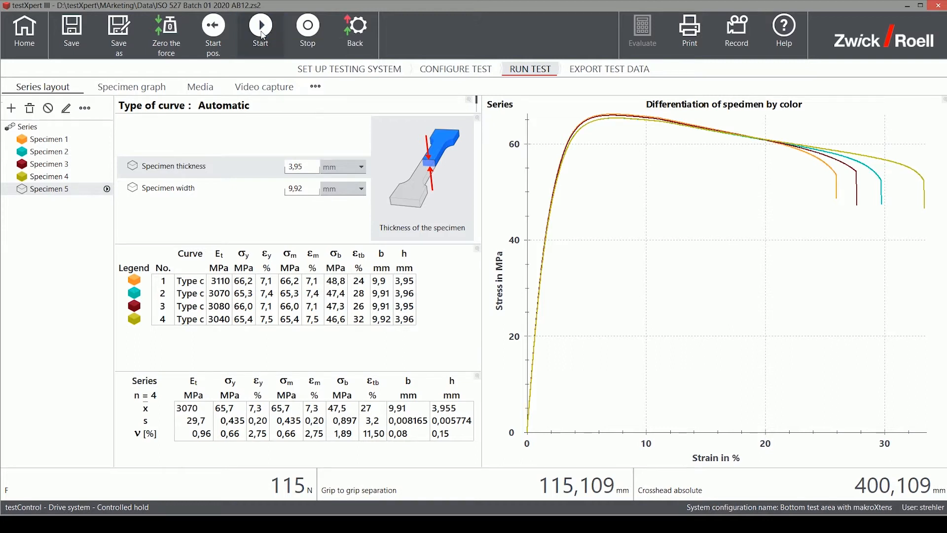
# Run the test on Specimen 5 so its curve and result row are added
pyautogui.click(260, 30)
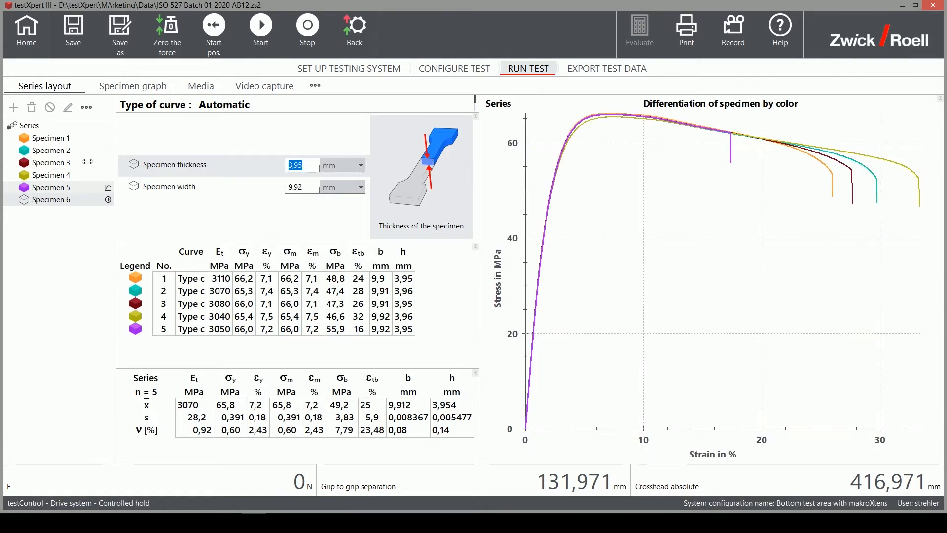
pyautogui.click(29, 126)
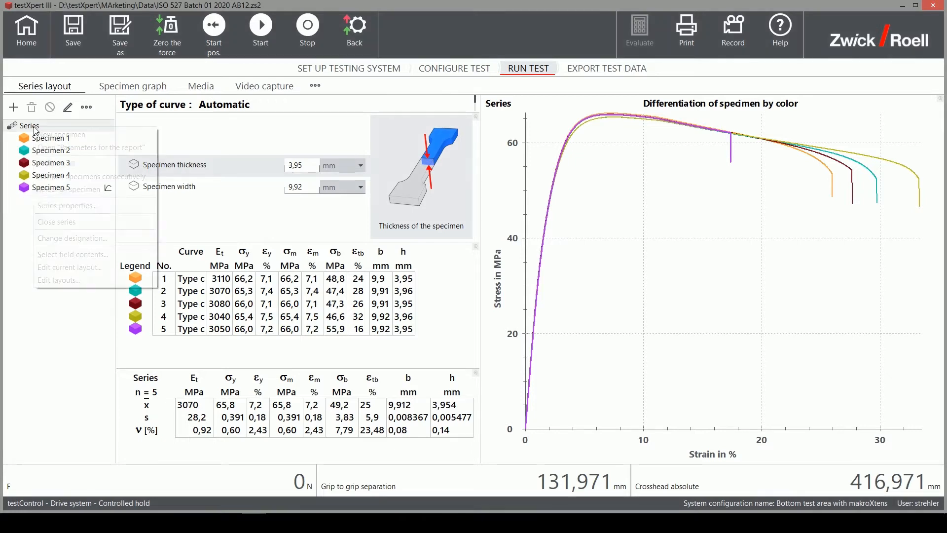
# Export the series test data to Excel from the specimen context menu
pyautogui.rightClick(29, 124)
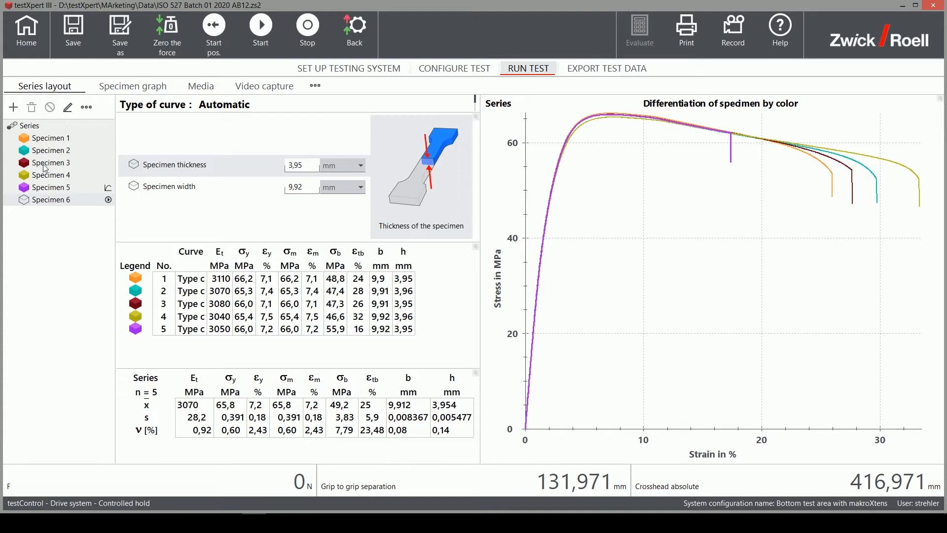
pyautogui.rightClick(51, 162)
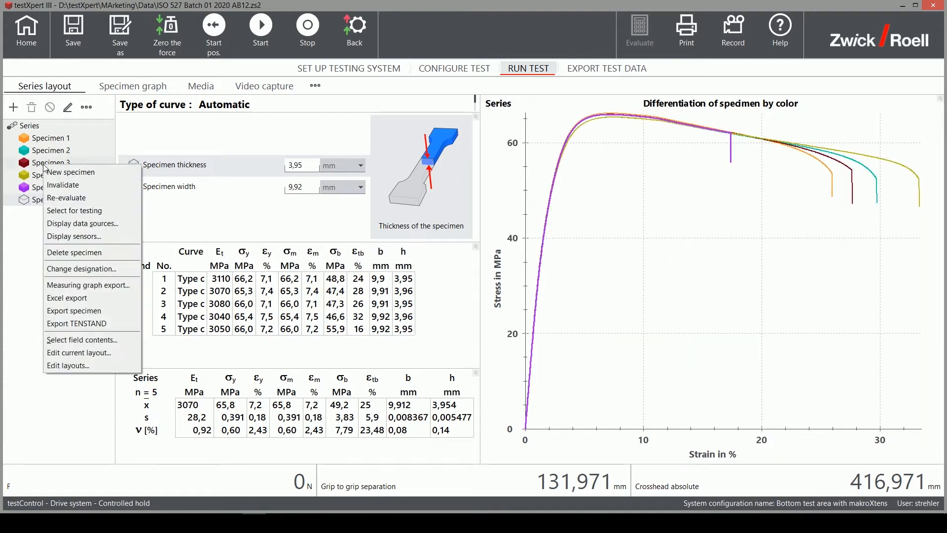
pyautogui.moveTo(68, 297)
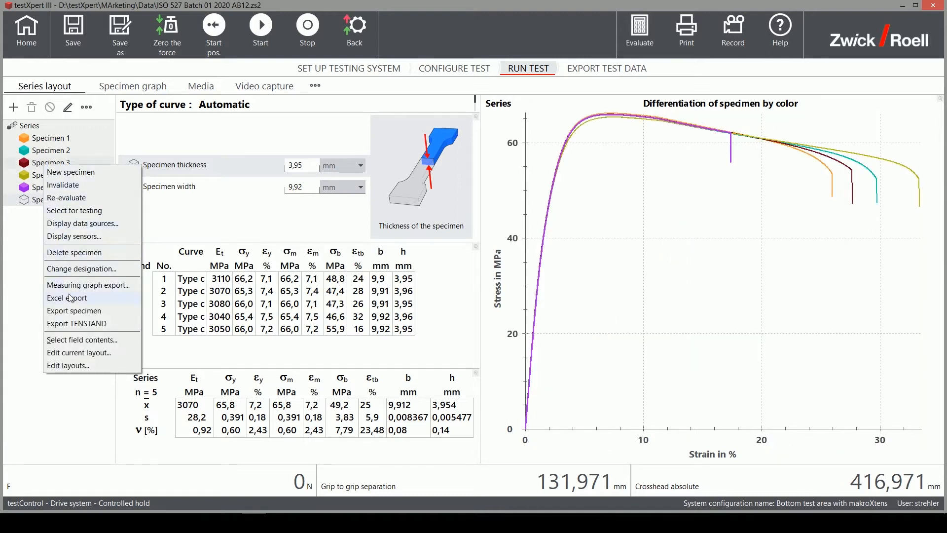
pyautogui.click(67, 298)
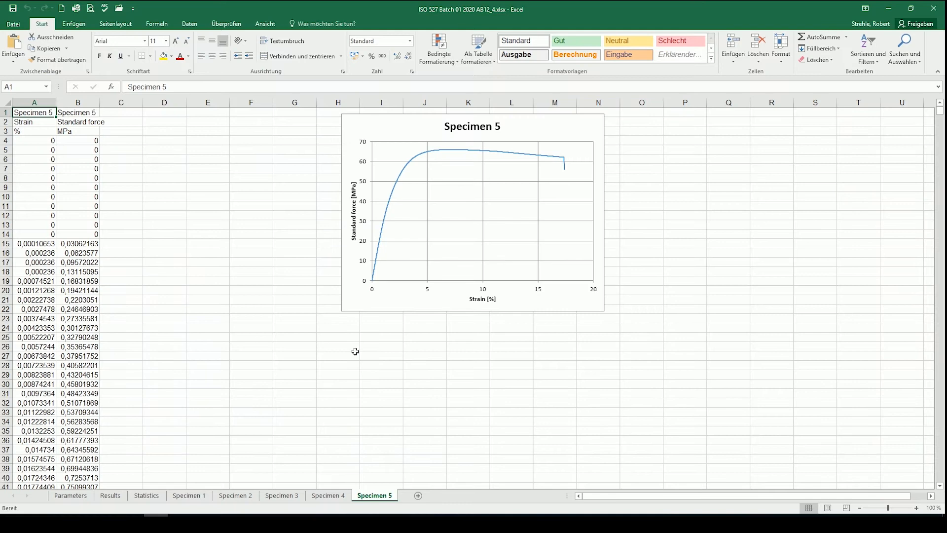
pyautogui.moveTo(103, 492)
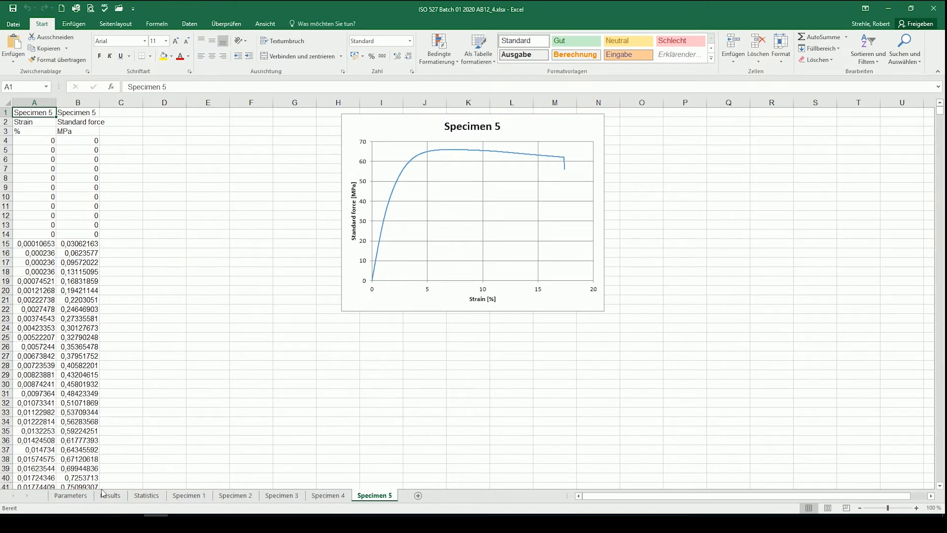
# Review the Parameters, Results, Statistics, Specimen 3 and Specimen 5 sheets
pyautogui.click(70, 495)
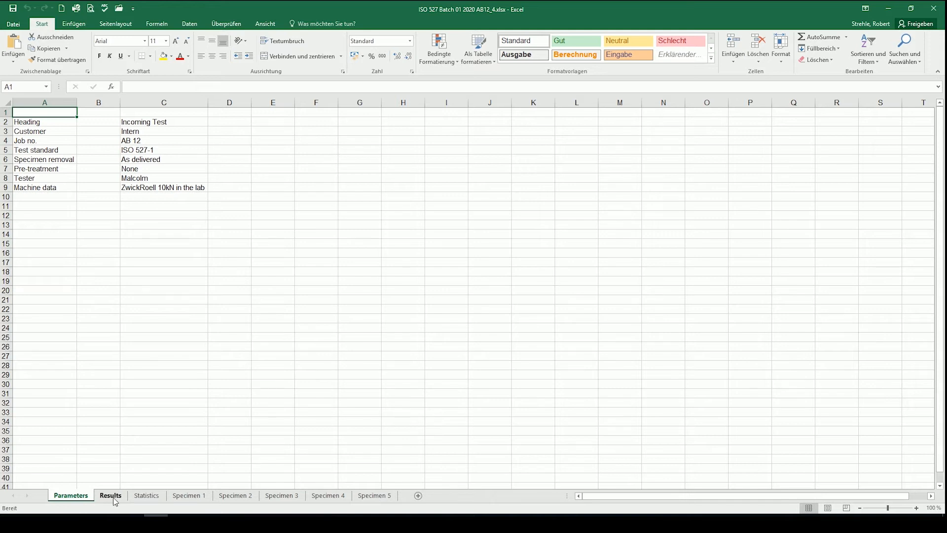
pyautogui.click(110, 495)
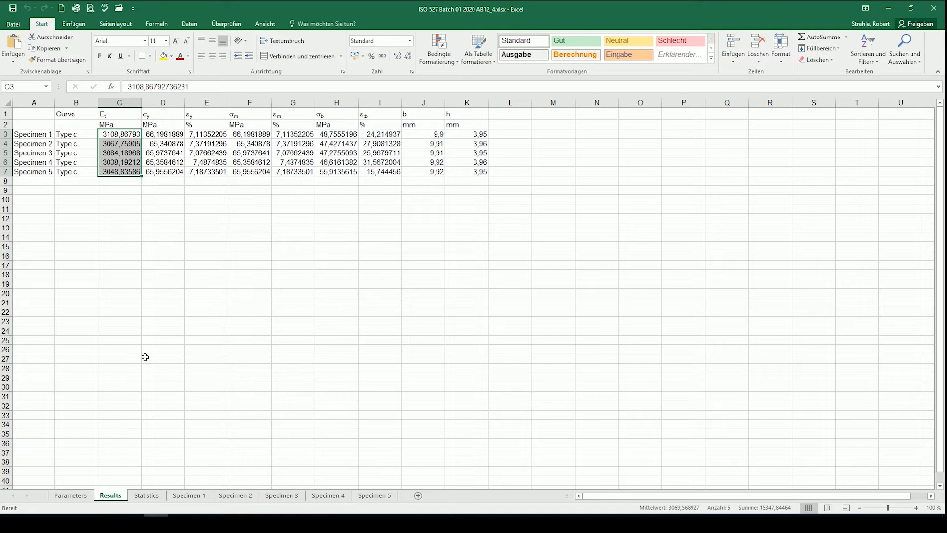
pyautogui.click(145, 496)
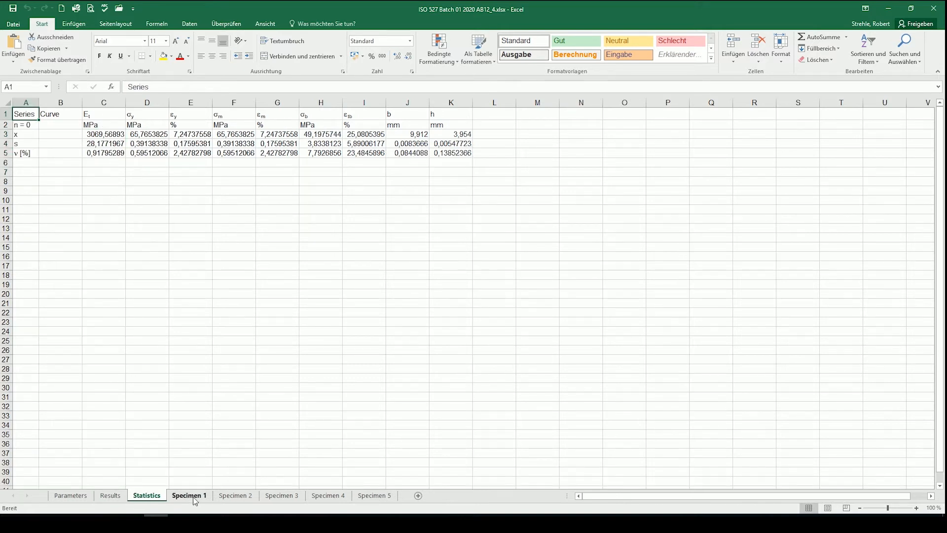
pyautogui.click(281, 495)
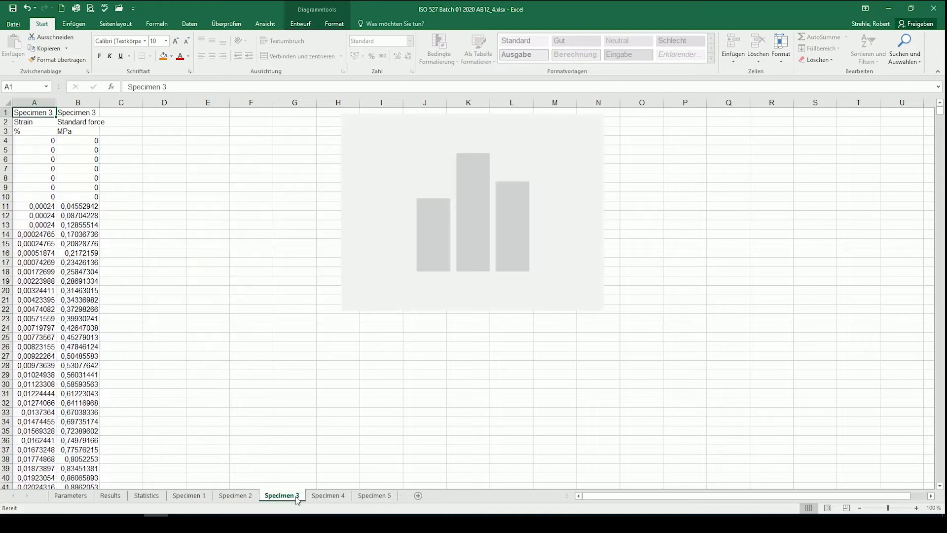
pyautogui.click(374, 495)
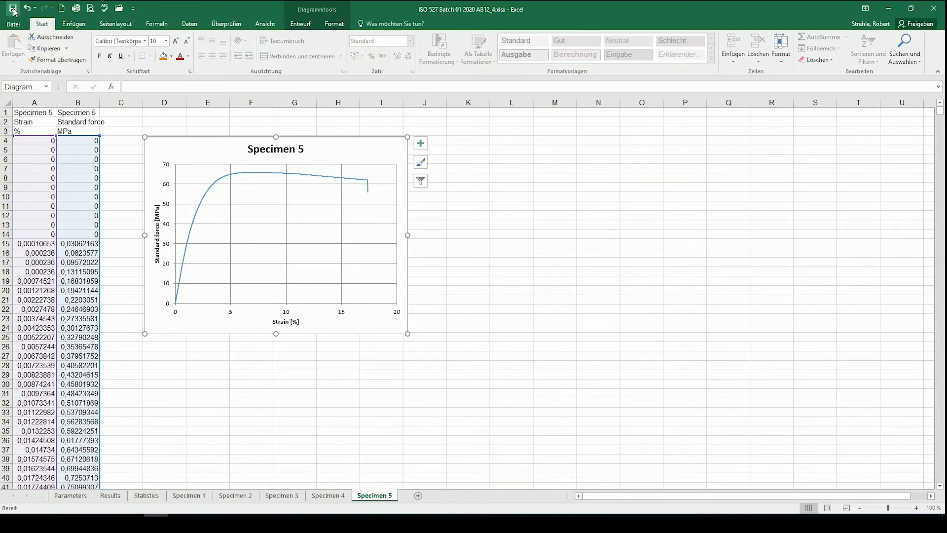
pyautogui.moveTo(502, 82)
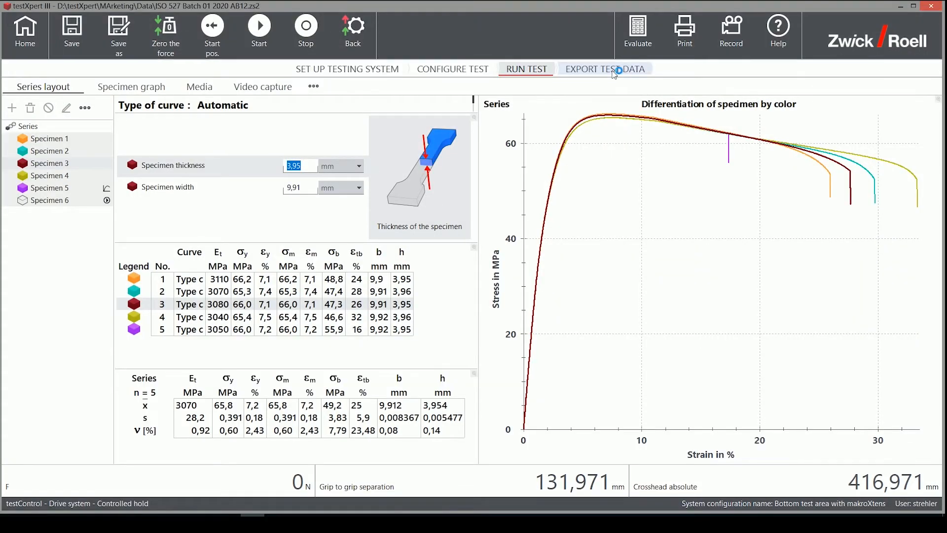
# List the export interfaces and export the series as the PDF default standard report
pyautogui.click(603, 68)
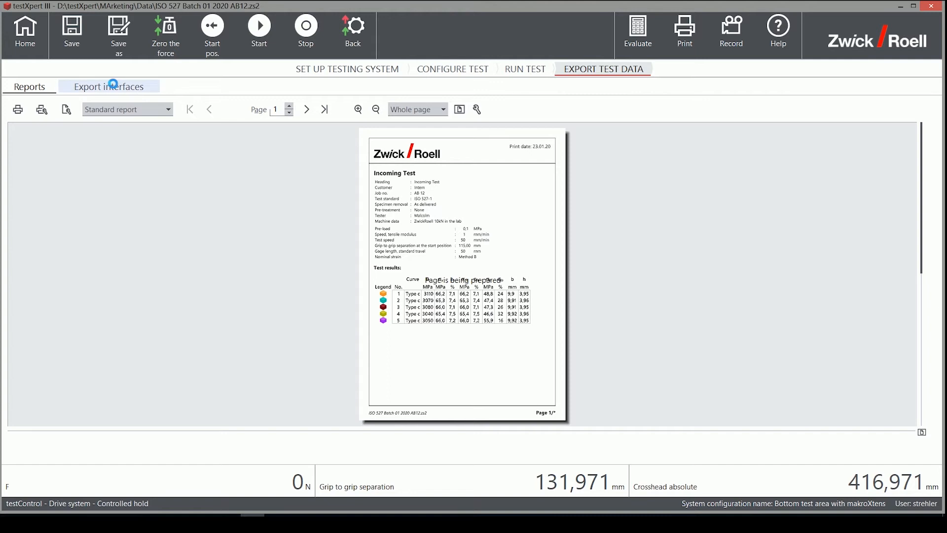
pyautogui.click(108, 86)
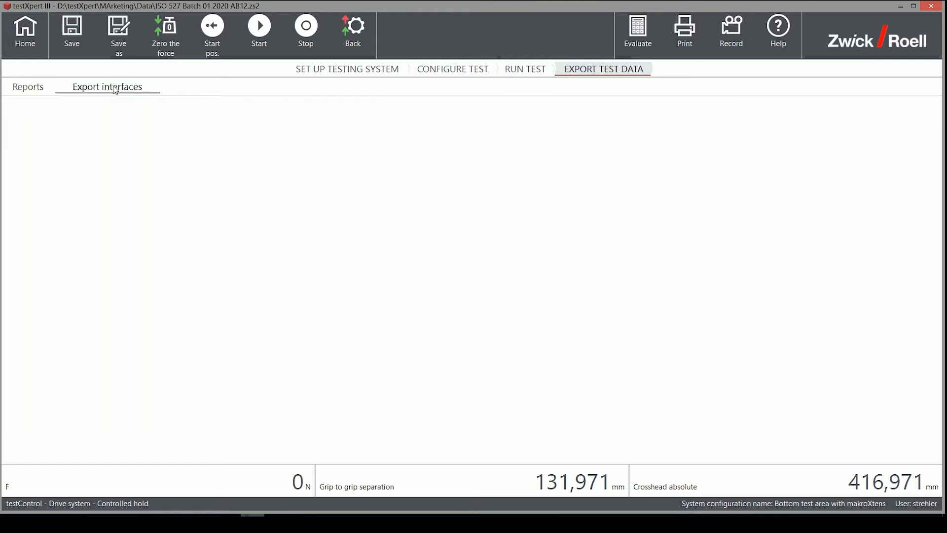
pyautogui.click(107, 86)
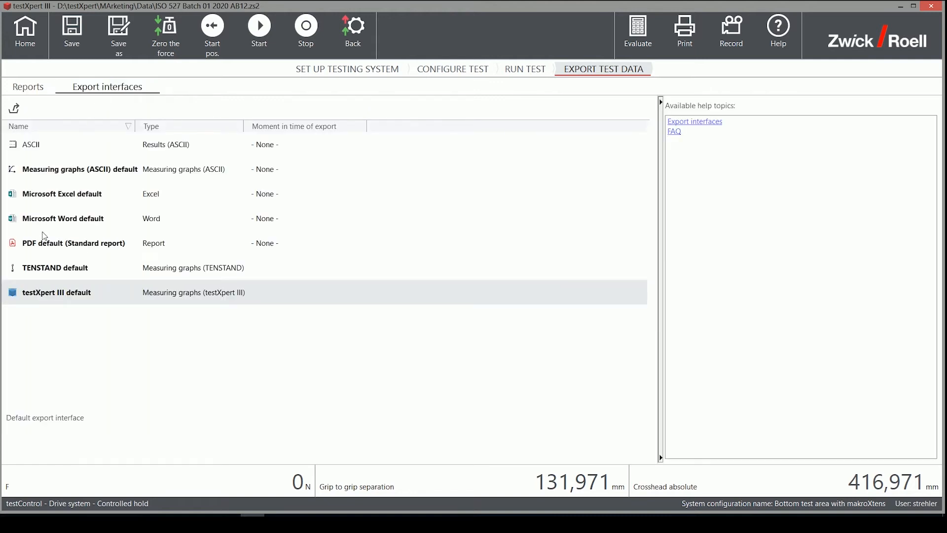
pyautogui.click(72, 243)
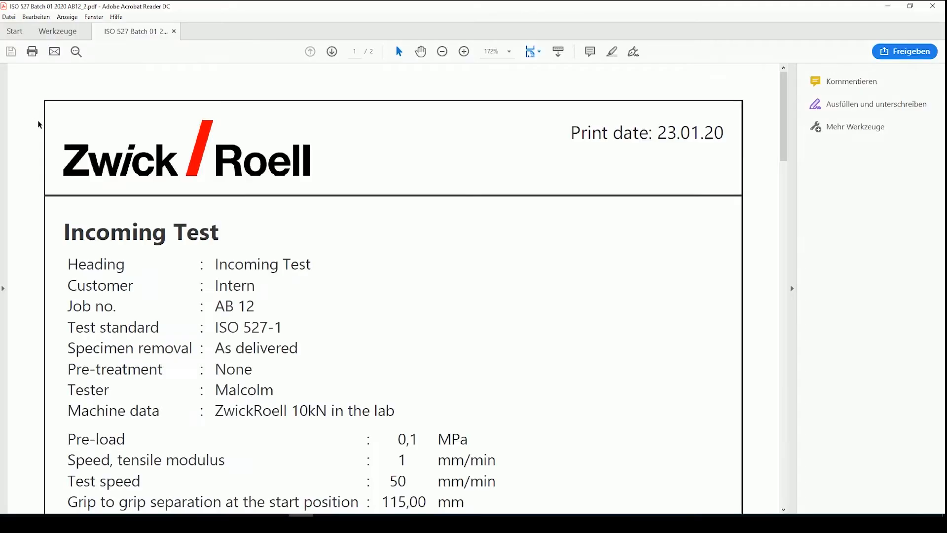
# Scroll through the PDF report's test parameters, results table and series graph
pyautogui.scroll(-3)
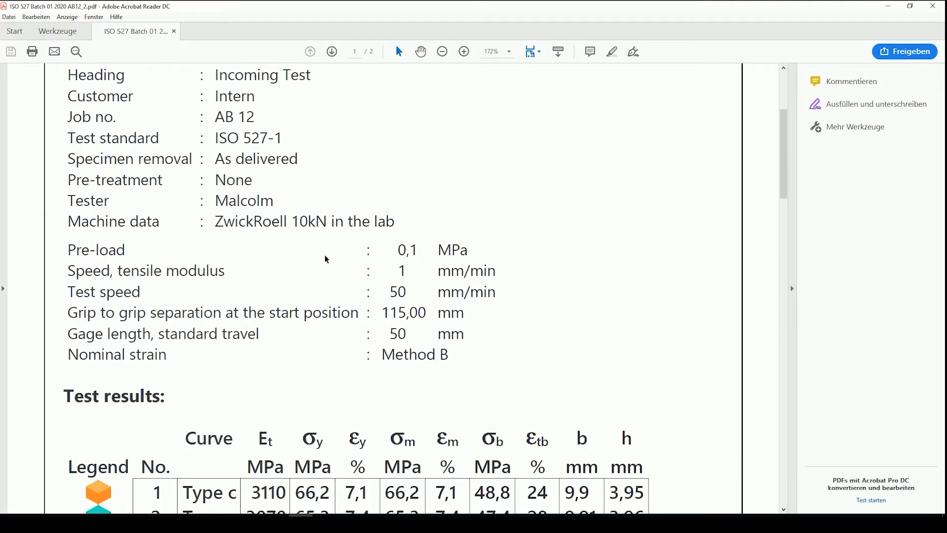
pyautogui.scroll(-3)
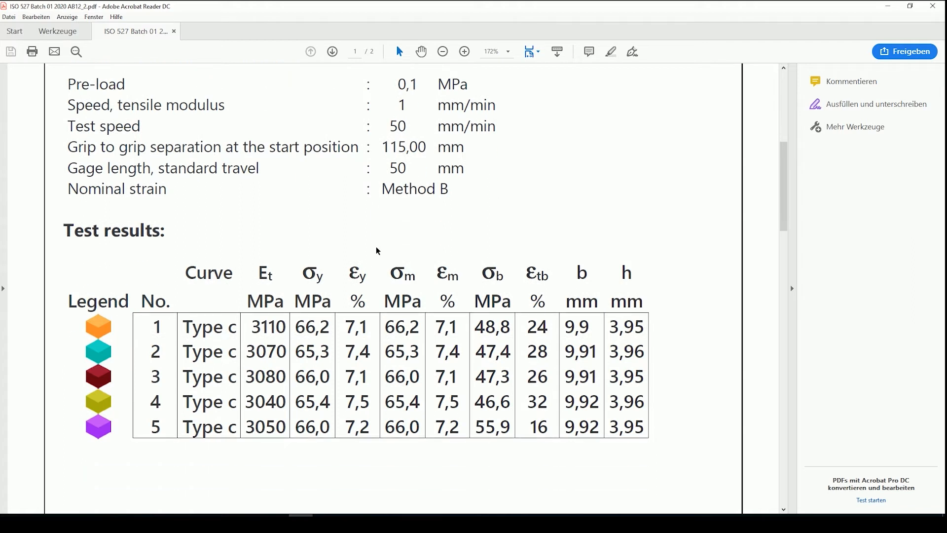
pyautogui.scroll(-3)
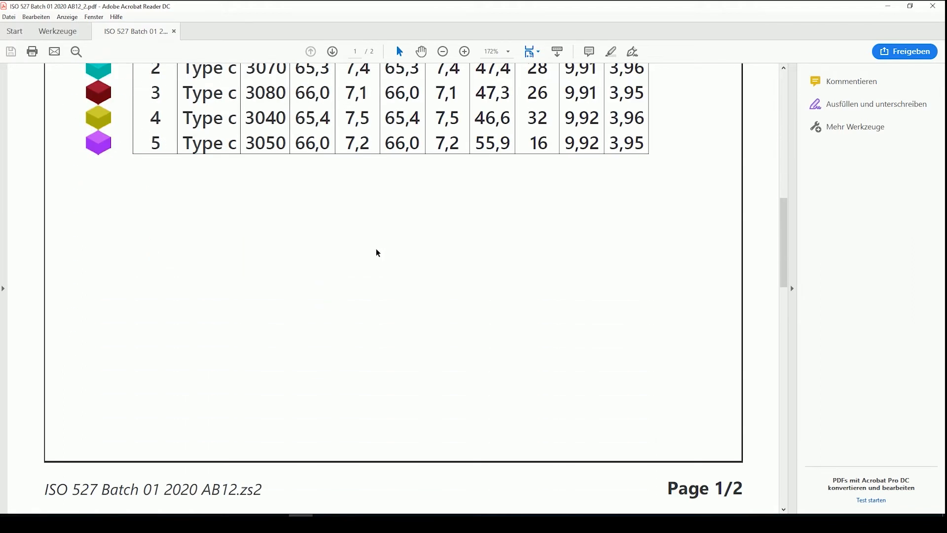
pyautogui.scroll(-3)
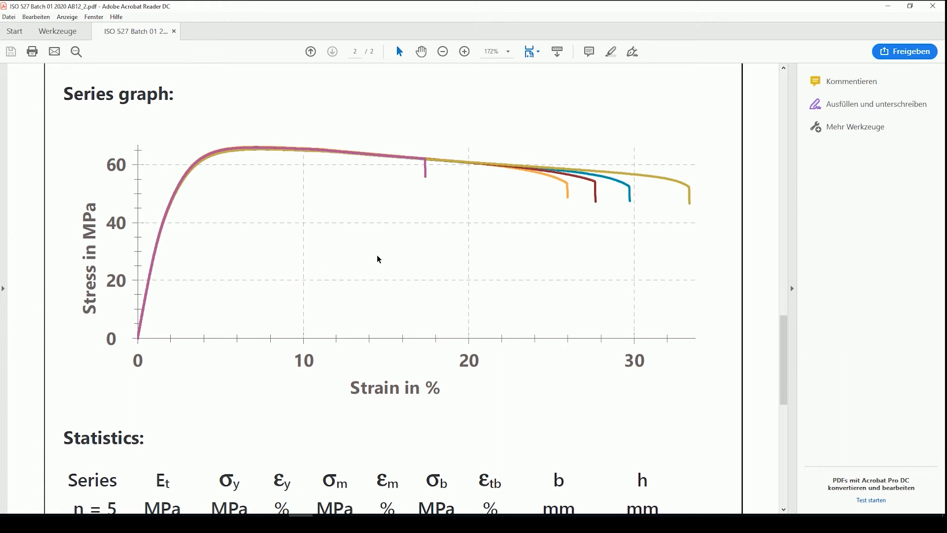
pyautogui.scroll(-3)
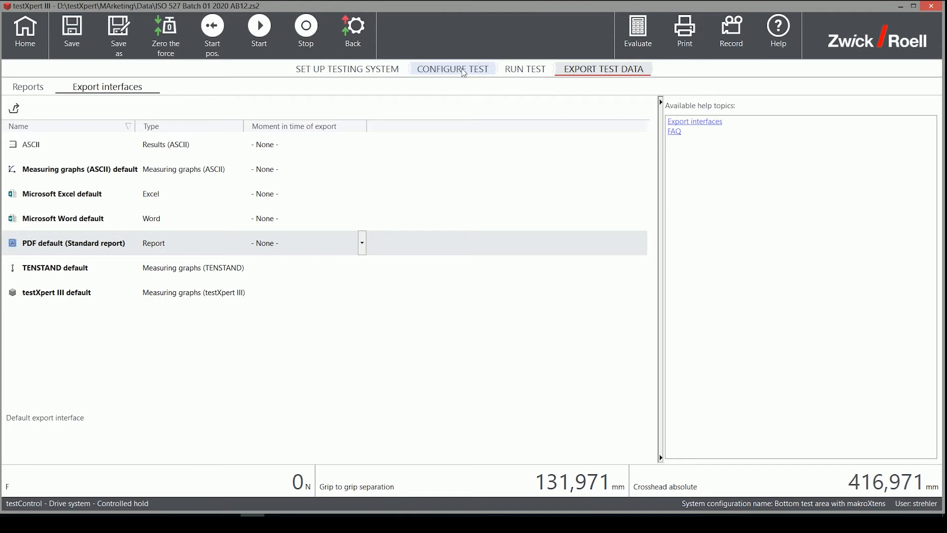
# Select 'Microsoft Excel default' among the test's export interfaces and edit it
pyautogui.click(451, 68)
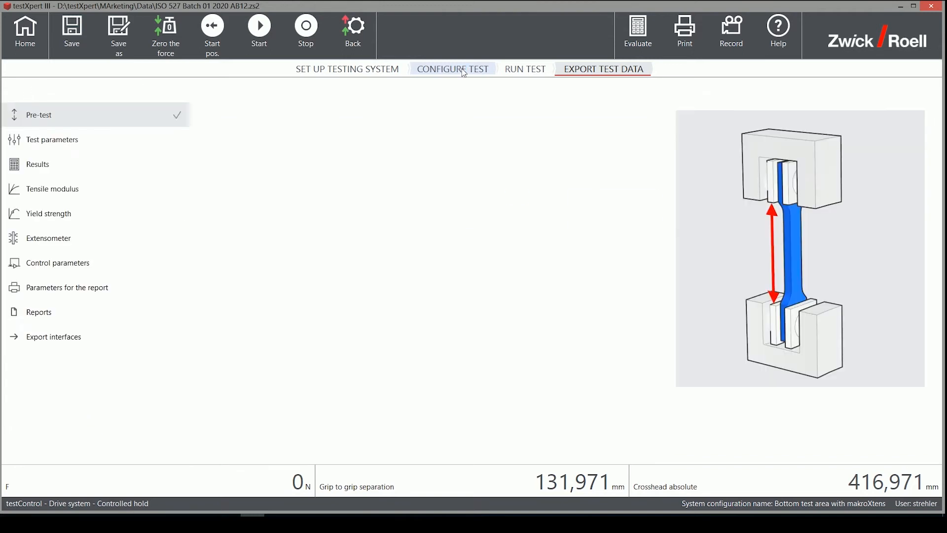
pyautogui.click(452, 68)
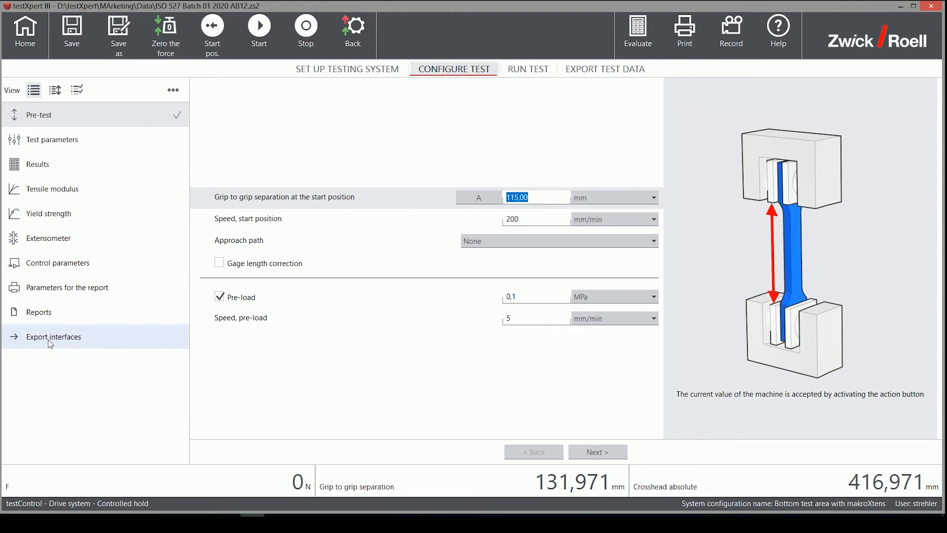
pyautogui.click(53, 336)
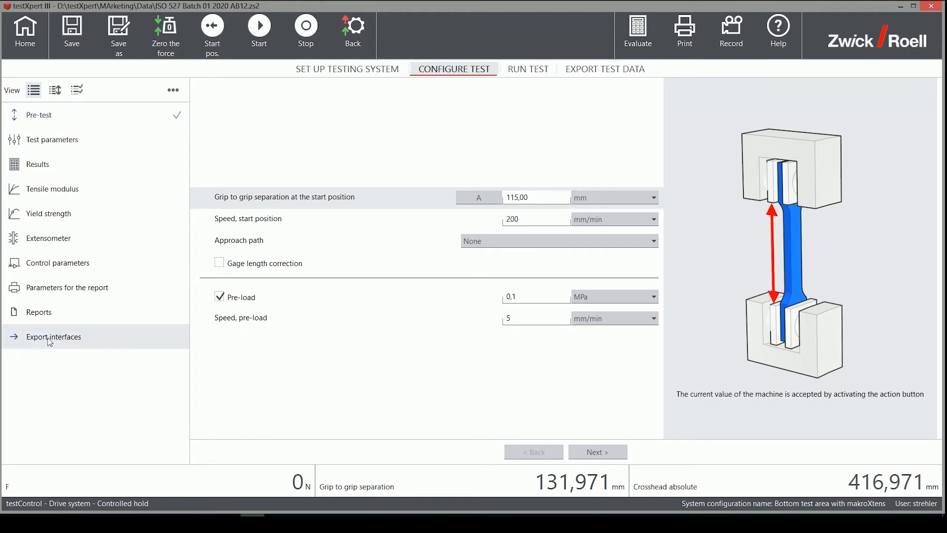
pyautogui.click(53, 336)
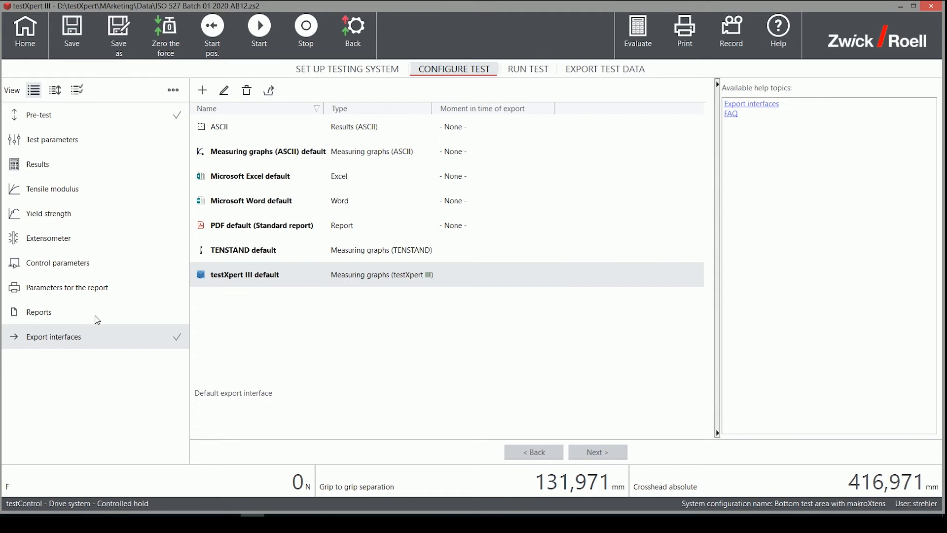
pyautogui.click(250, 175)
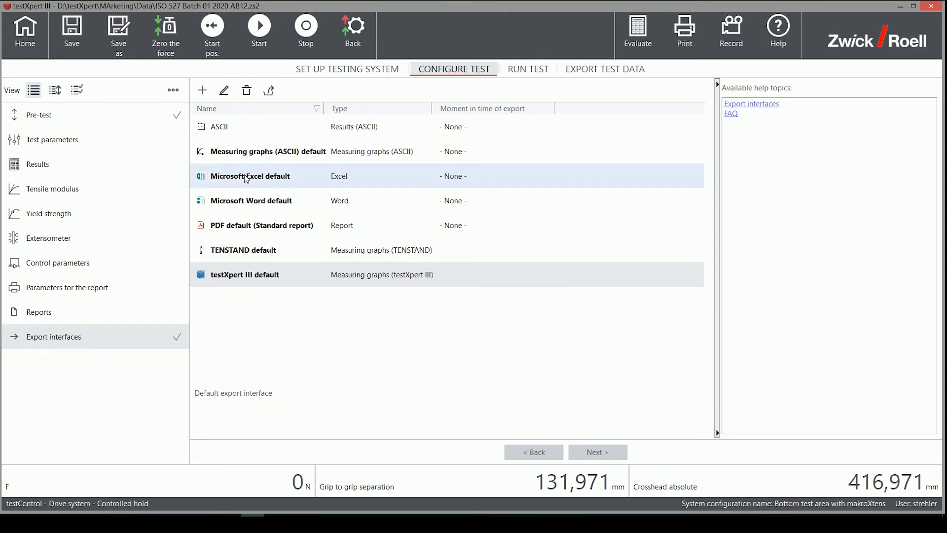
pyautogui.click(250, 175)
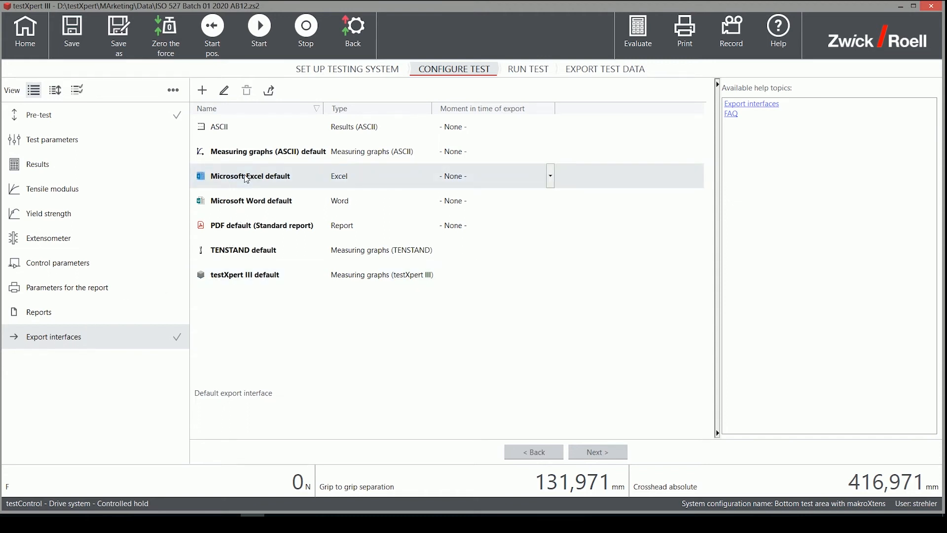
pyautogui.rightClick(250, 175)
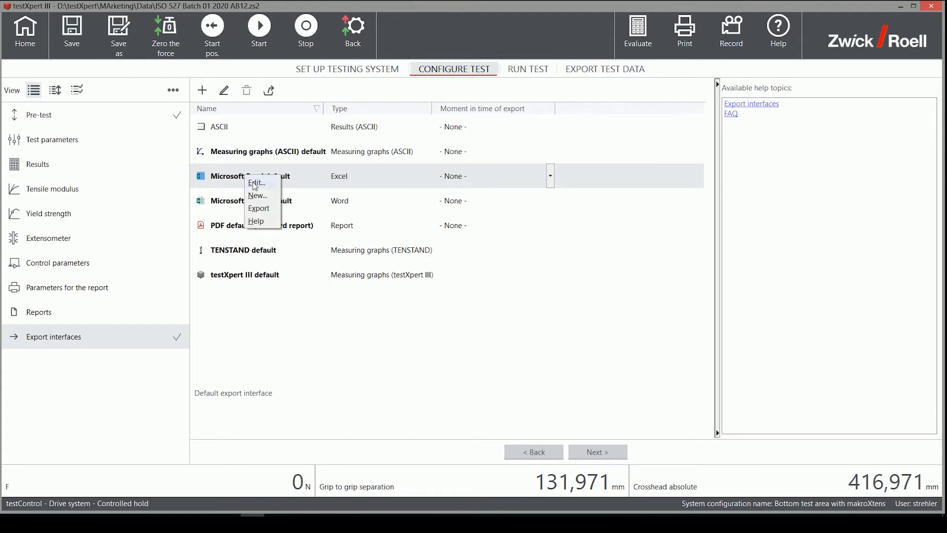
pyautogui.click(256, 182)
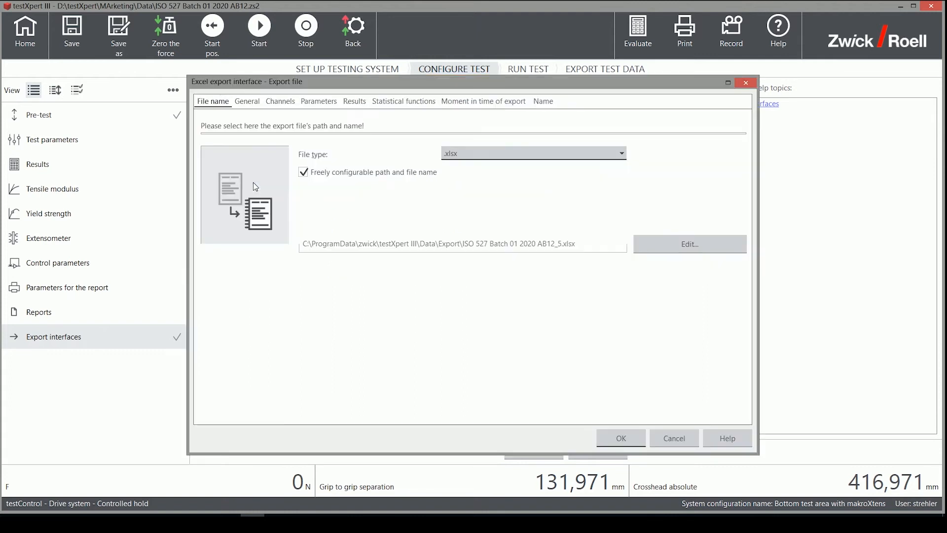
# Keep .xlsx as the file type and show the General export settings
pyautogui.click(532, 153)
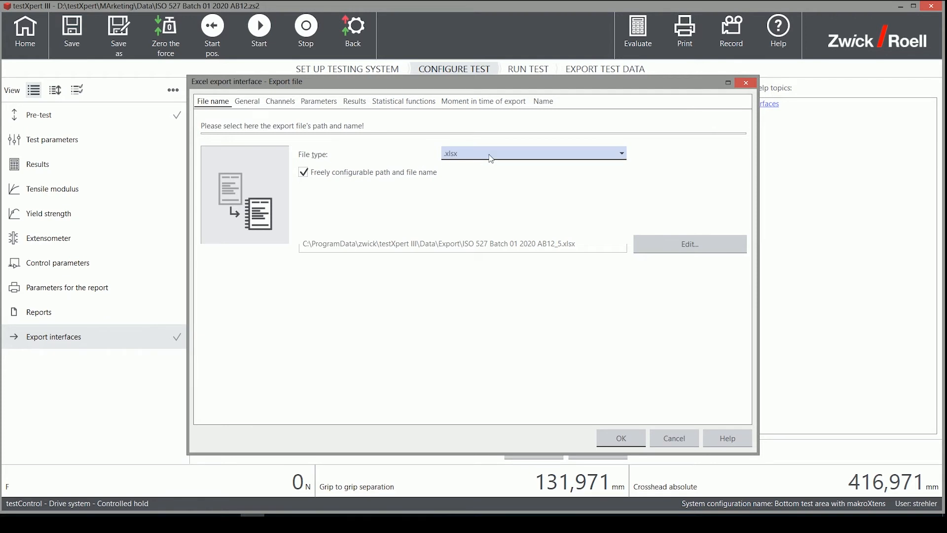
pyautogui.click(533, 153)
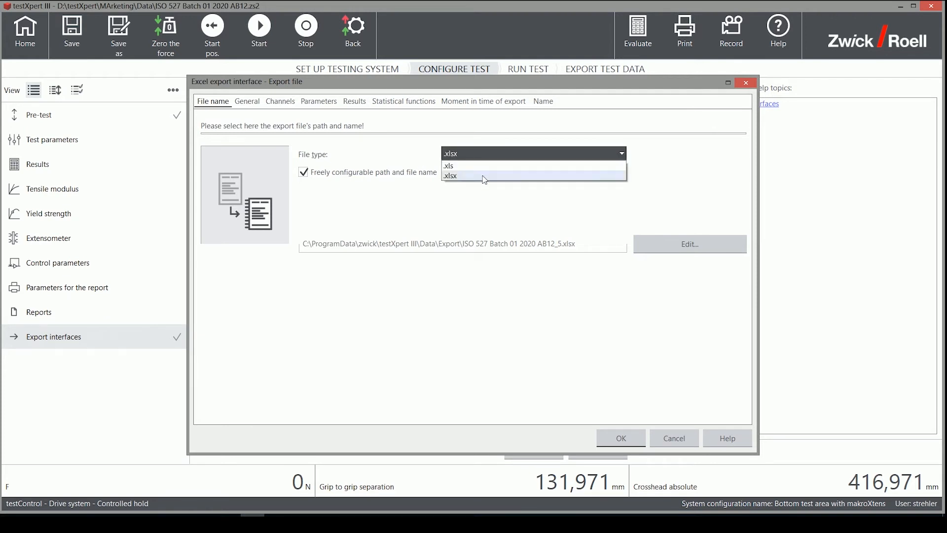
pyautogui.click(450, 175)
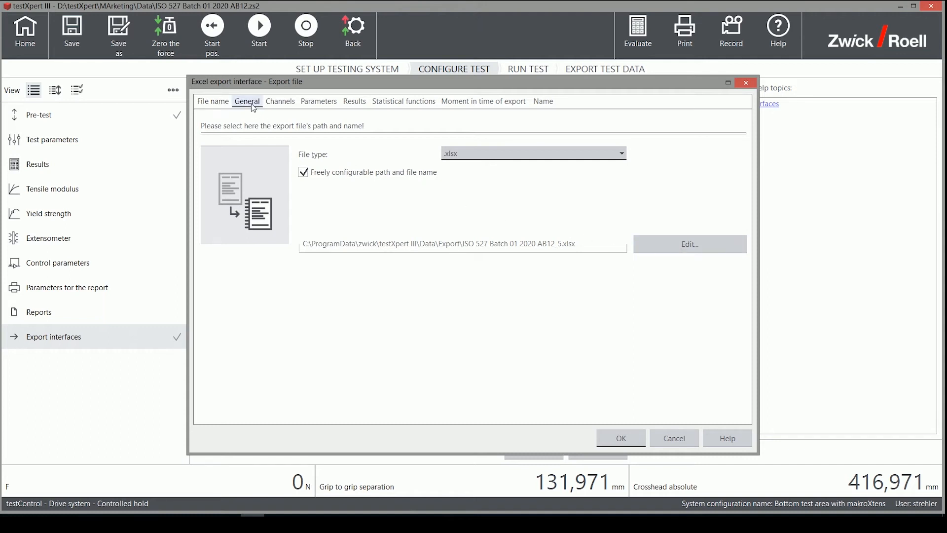
pyautogui.click(247, 101)
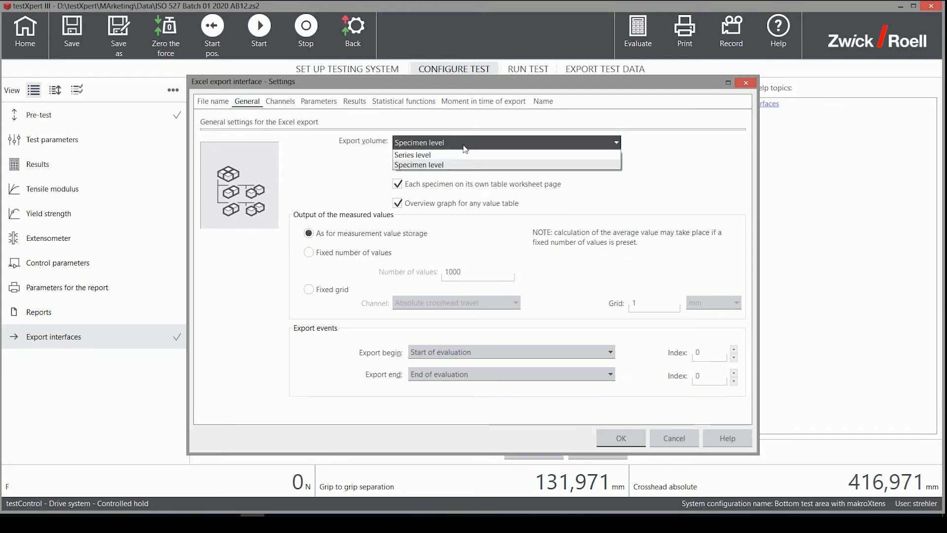
# Export specimen-level values on a fixed Test time grid of 20 ms
pyautogui.click(418, 164)
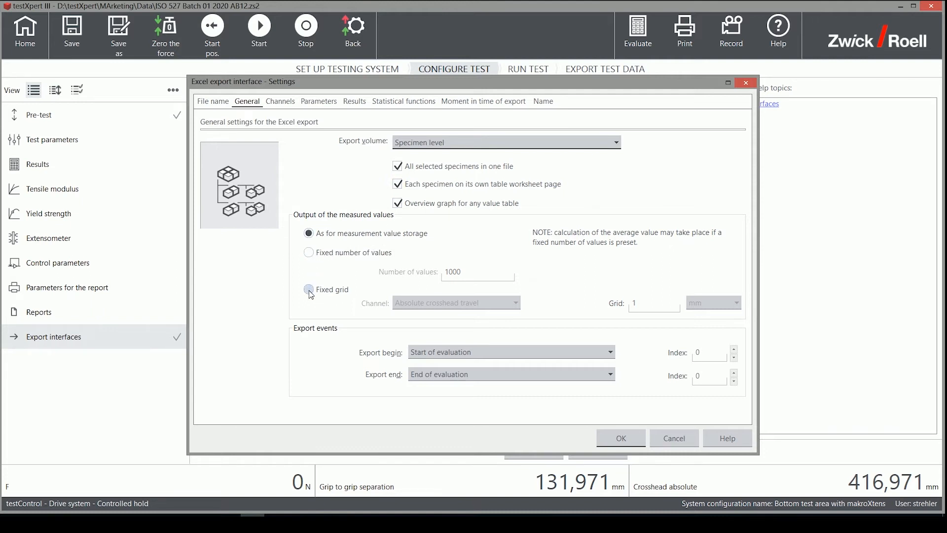
pyautogui.click(309, 290)
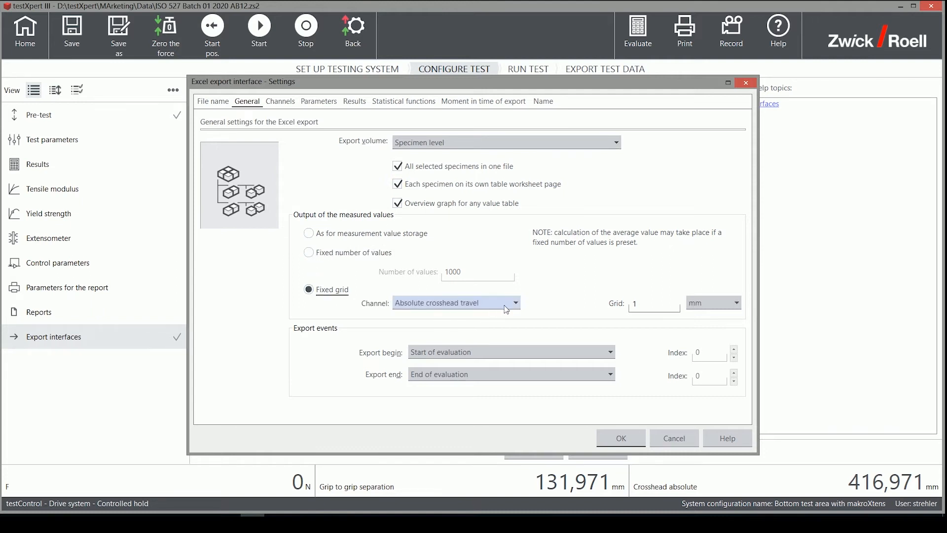
pyautogui.click(515, 303)
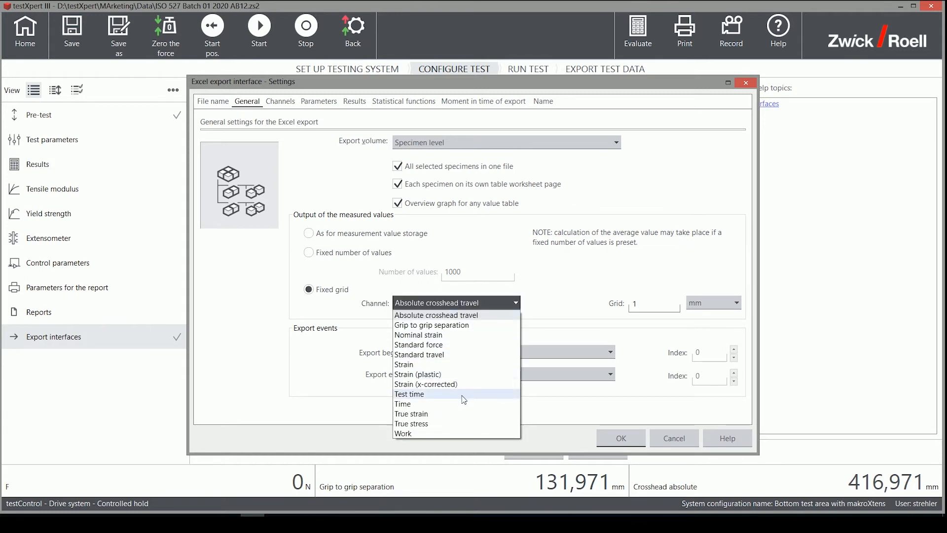
pyautogui.click(409, 394)
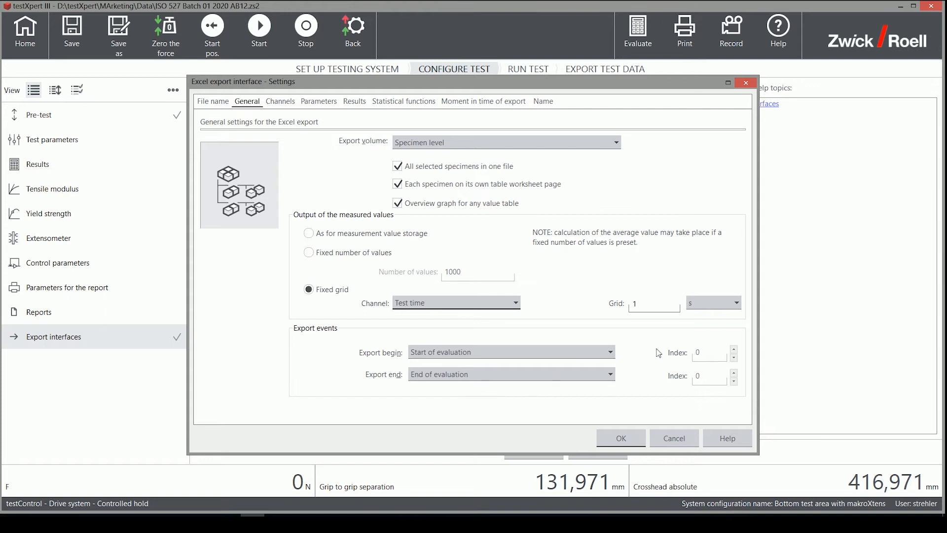
pyautogui.click(734, 301)
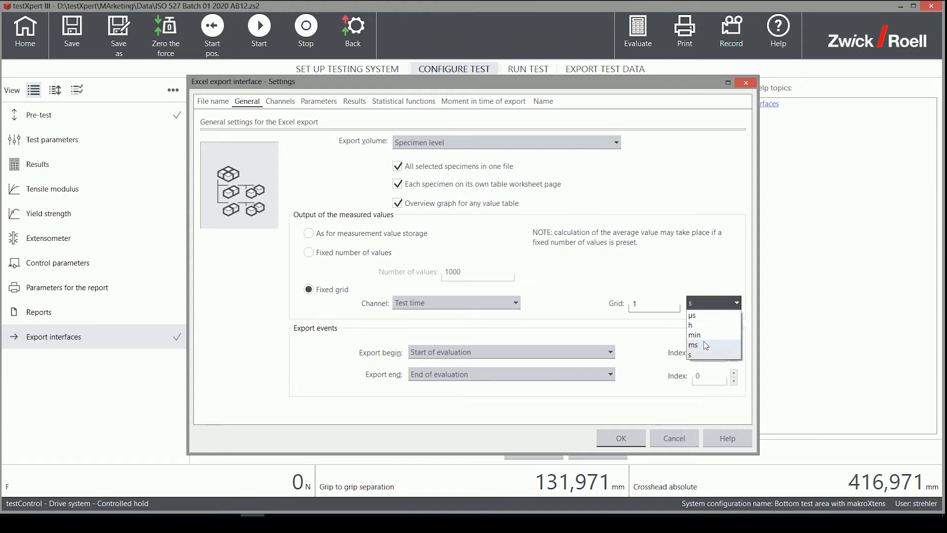
pyautogui.click(694, 345)
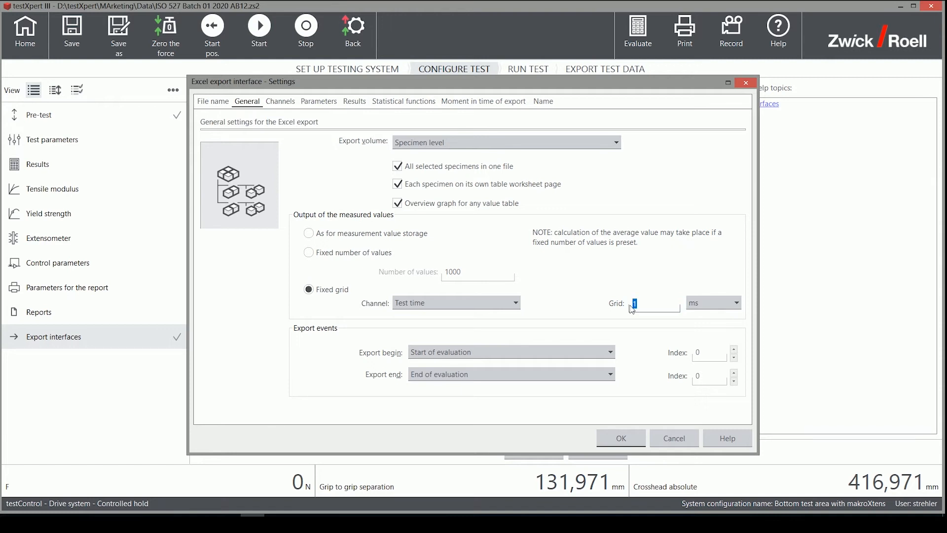
pyautogui.write('20')
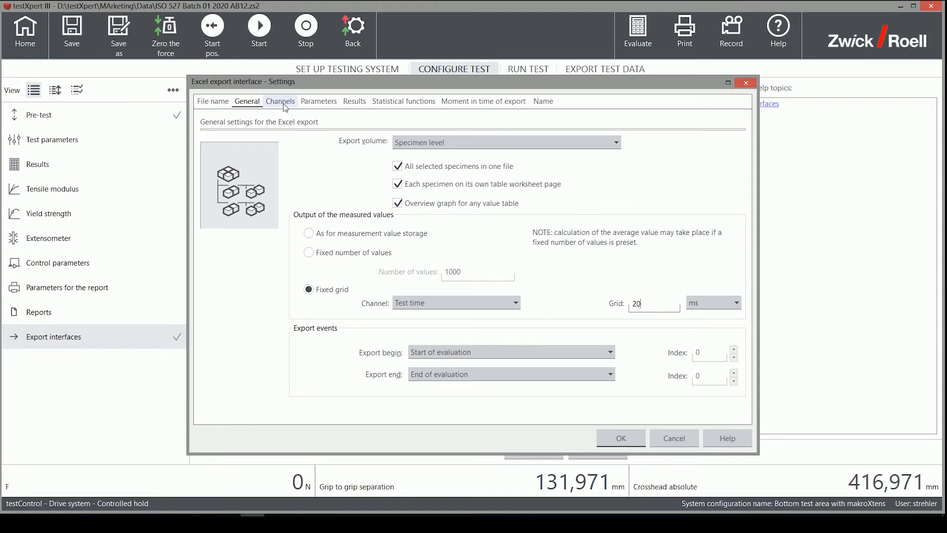
# Add Test time and Nominal strain to the exported channels, moving Nominal strain to second
pyautogui.click(280, 100)
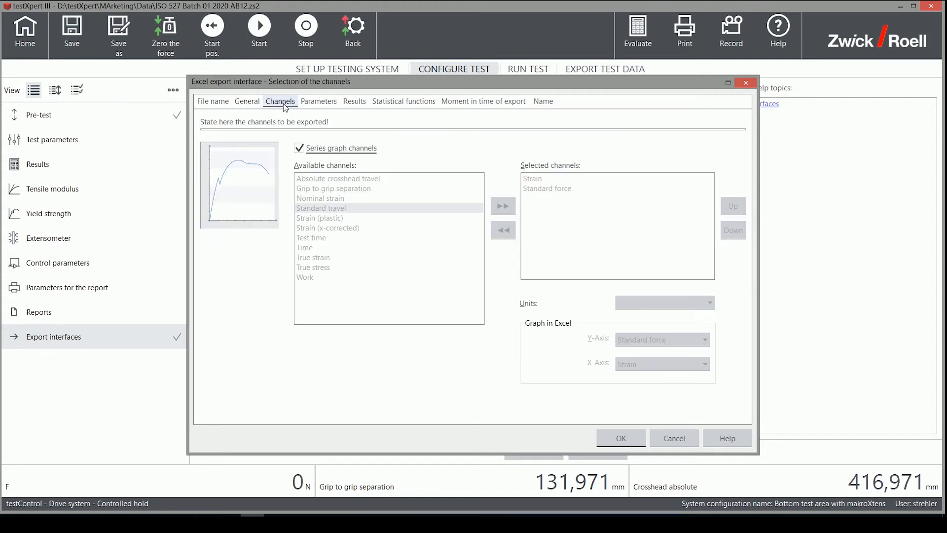
pyautogui.click(299, 148)
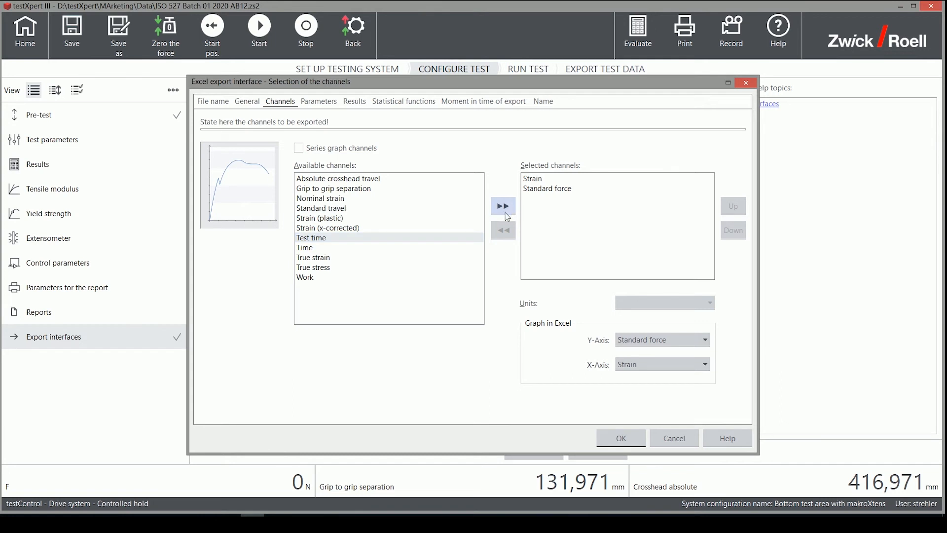
pyautogui.click(503, 206)
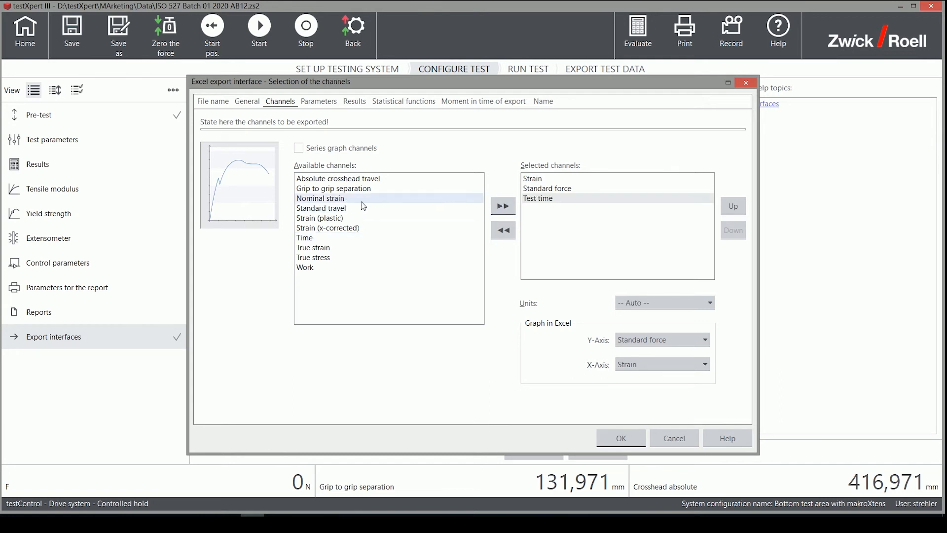
pyautogui.click(503, 206)
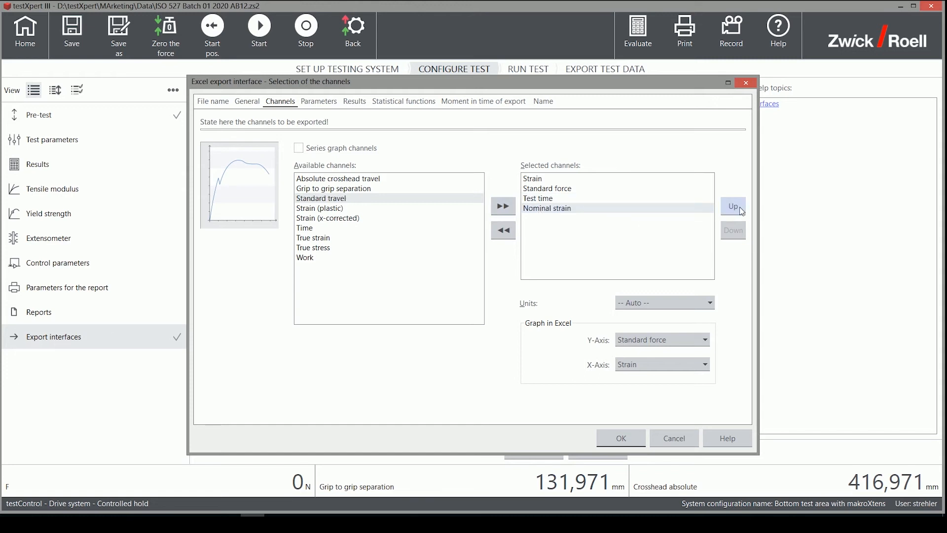
pyautogui.click(732, 205)
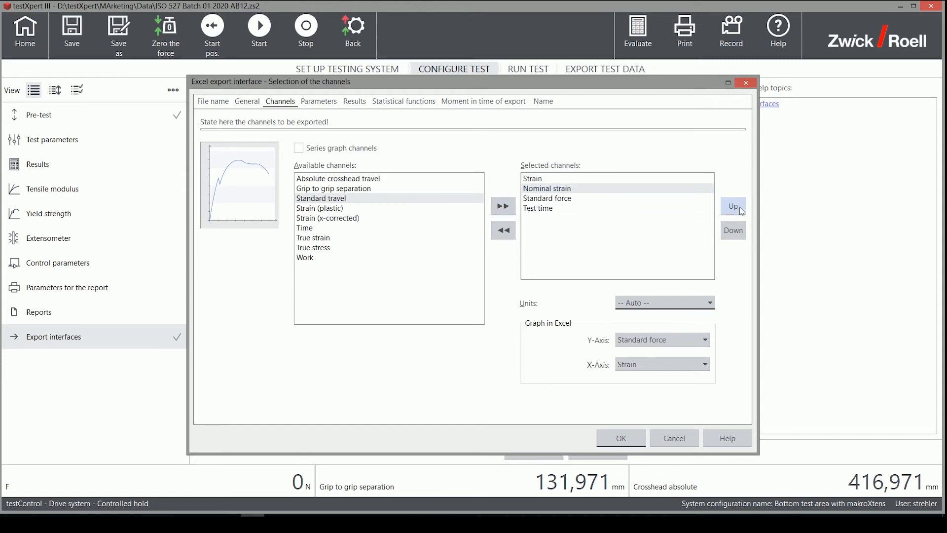
pyautogui.click(733, 205)
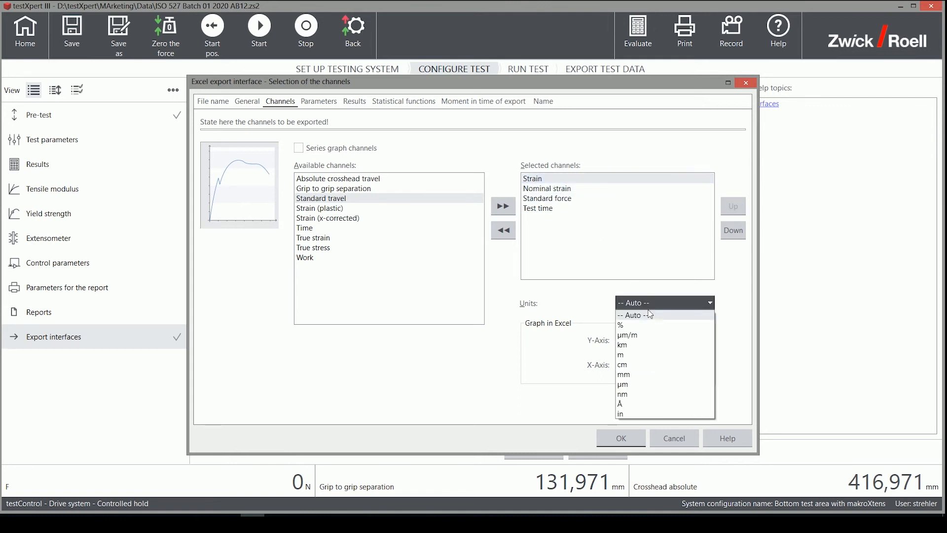
# Set Strain and Nominal strain to %, set Standard force's unit, and time in seconds
pyautogui.click(620, 324)
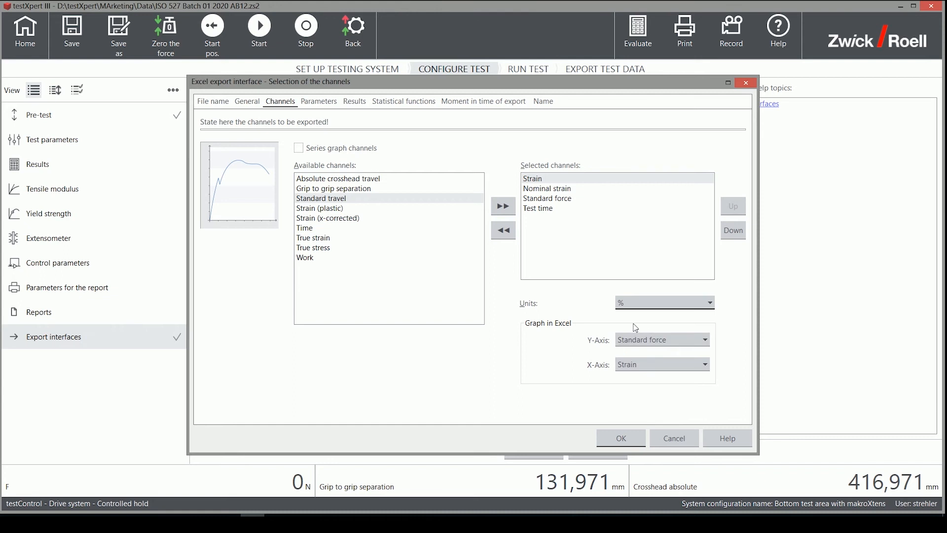
pyautogui.click(548, 188)
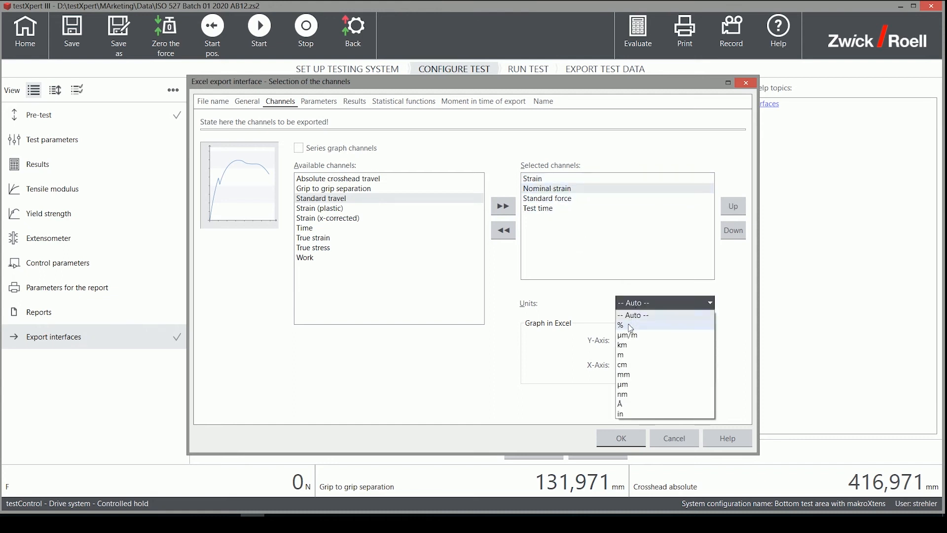
pyautogui.click(621, 325)
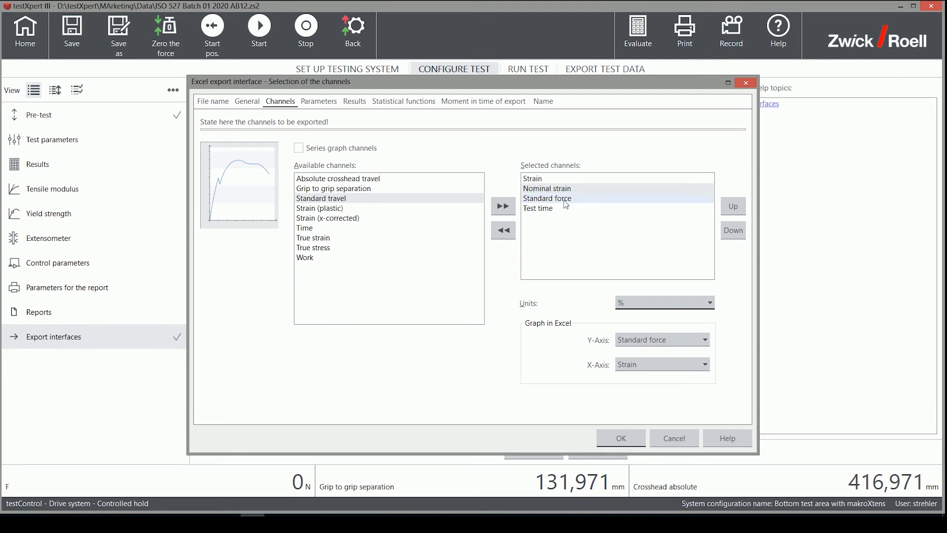
pyautogui.click(664, 302)
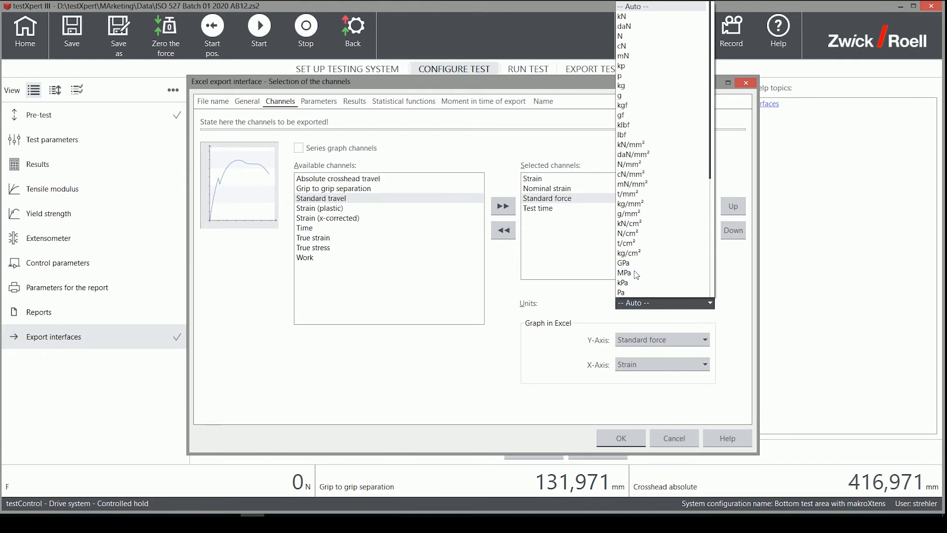
pyautogui.click(624, 273)
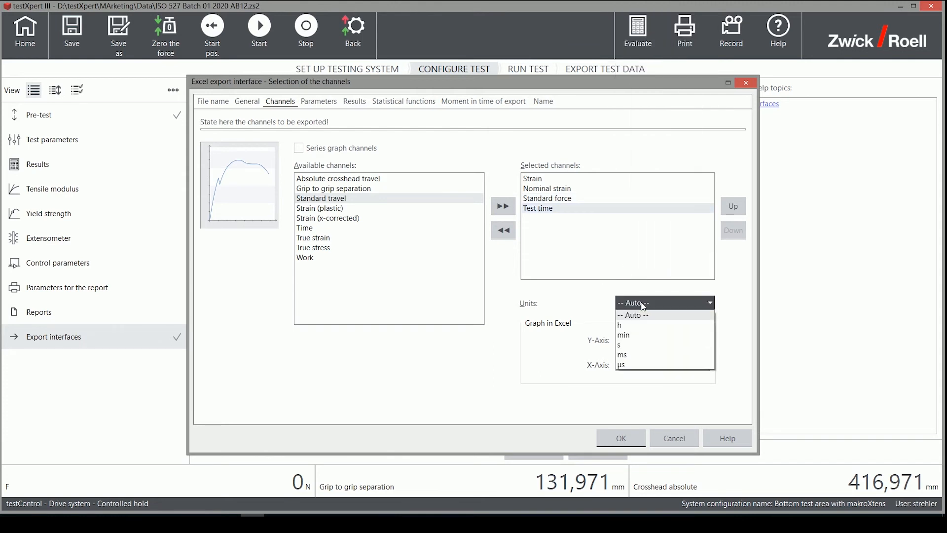
pyautogui.click(619, 344)
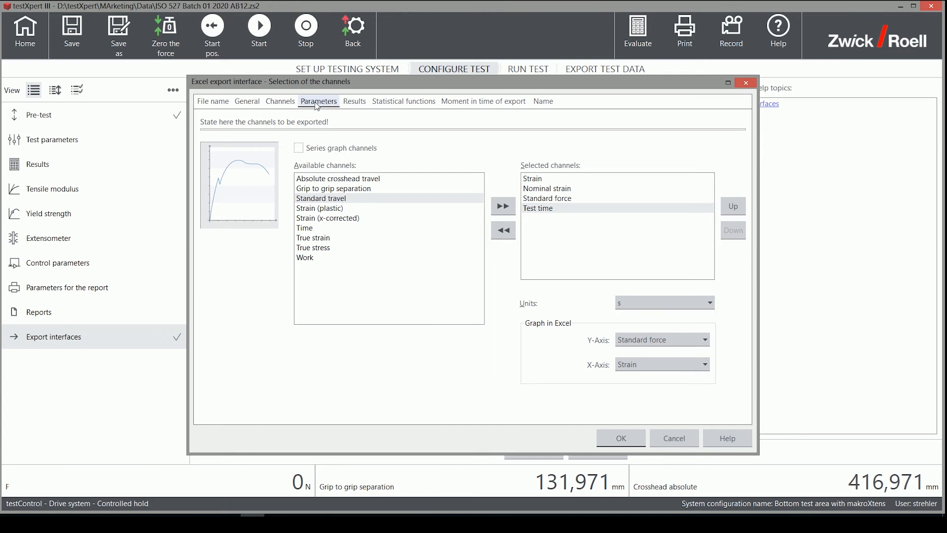
# Stop using the report's parameter settings and add Test speed to the exported parameters
pyautogui.click(318, 101)
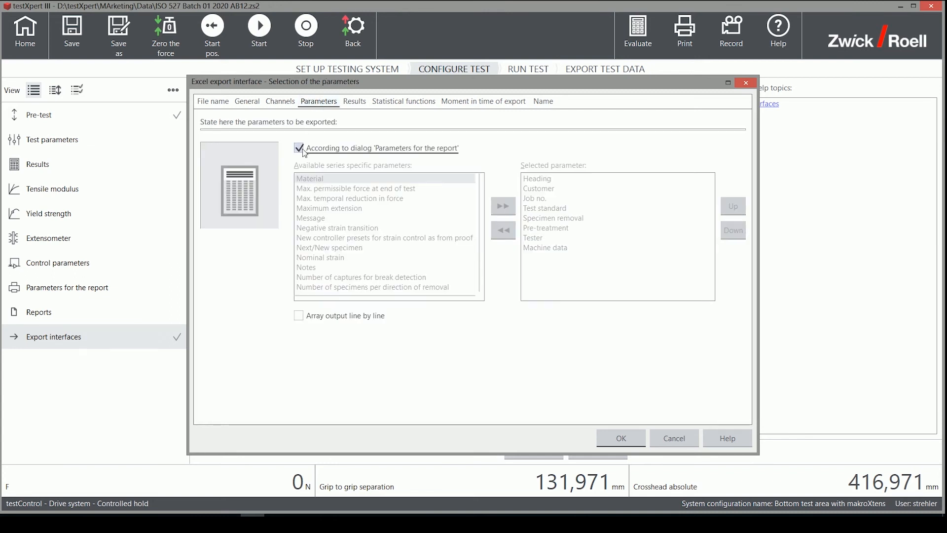
pyautogui.click(299, 148)
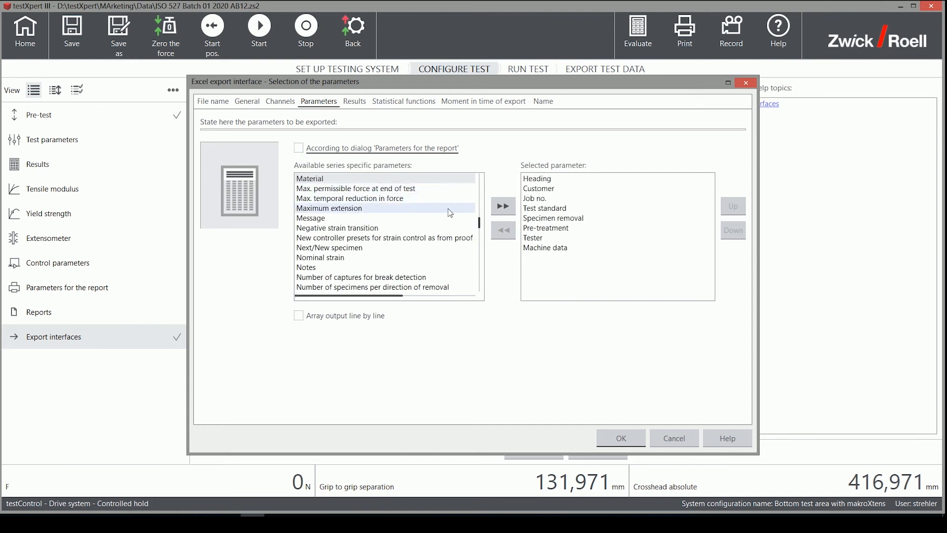
pyautogui.click(321, 258)
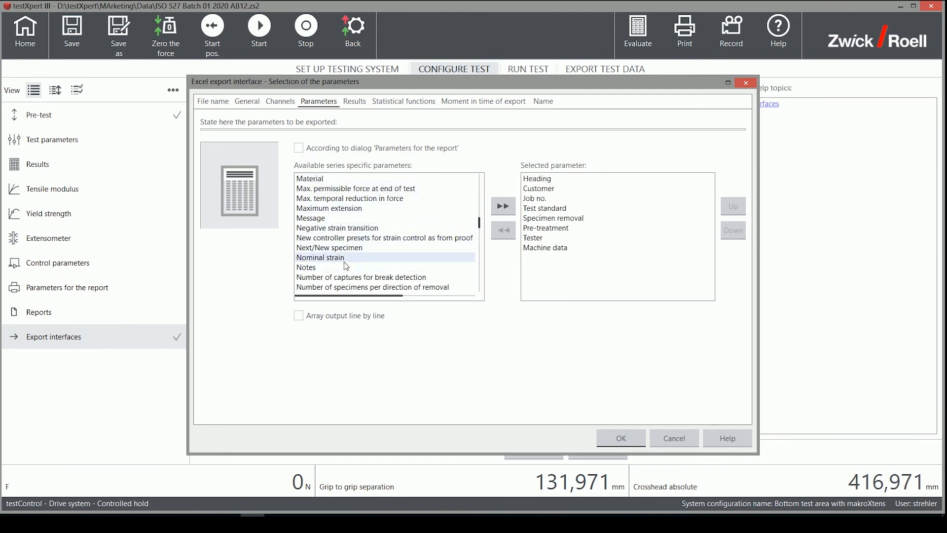
pyautogui.scroll(-3)
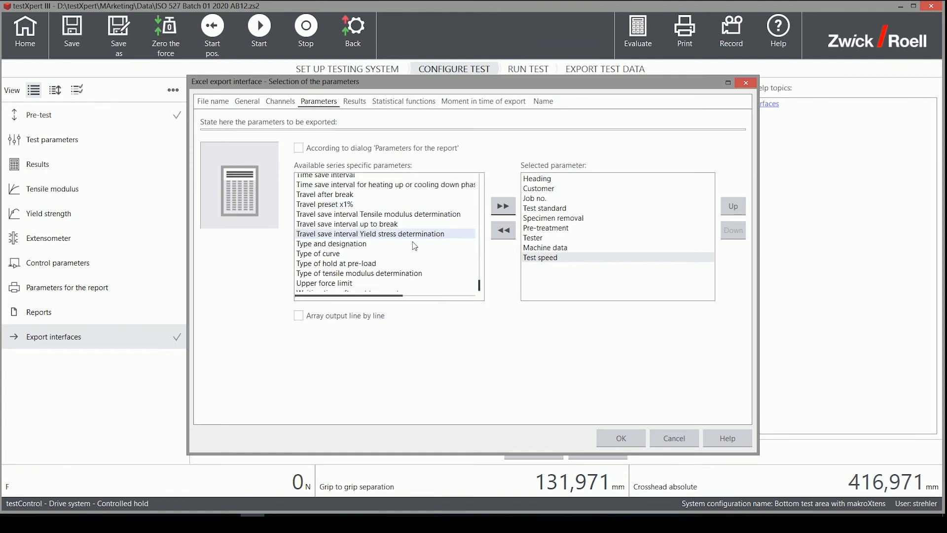
pyautogui.scroll(-3)
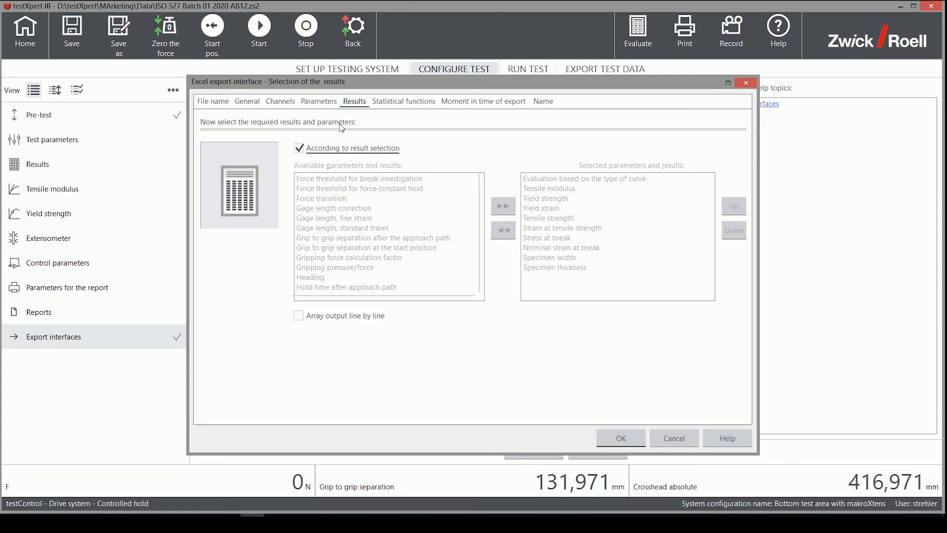
# Untick 'According to result selection' so exported results can be chosen freely
pyautogui.click(298, 148)
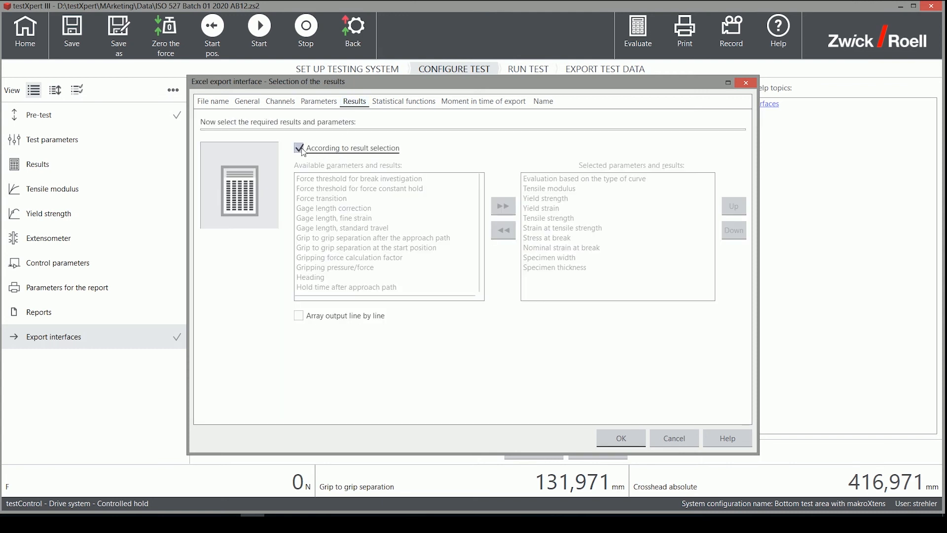
pyautogui.click(299, 148)
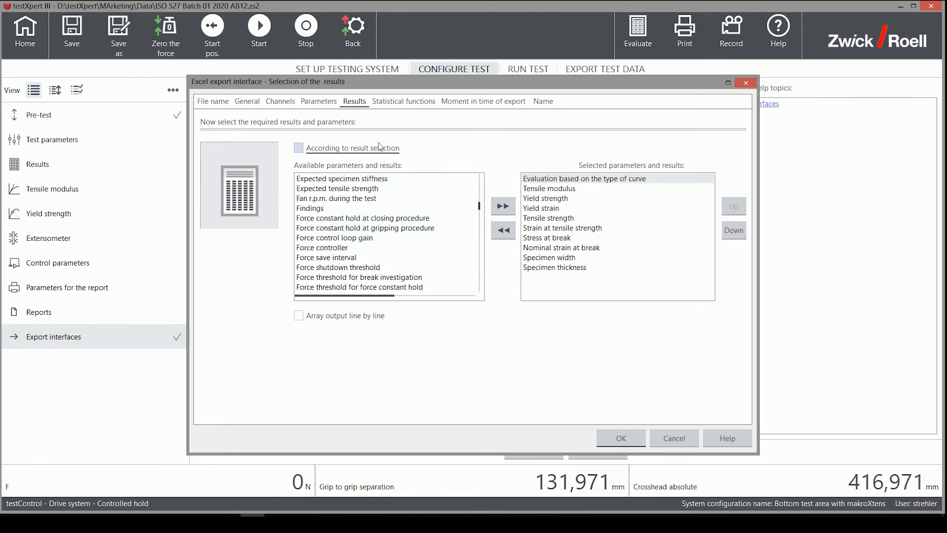
pyautogui.click(403, 101)
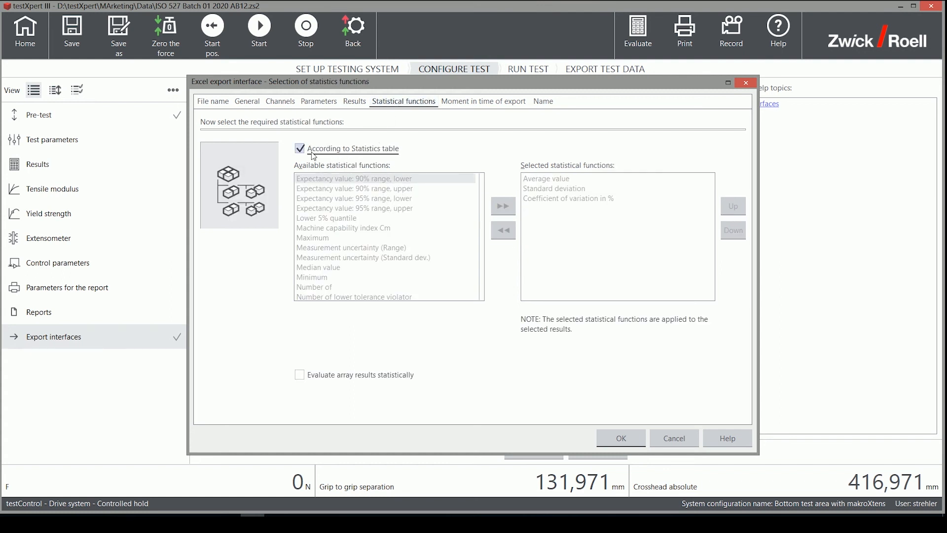
# Stop following the statistics table and add Minimum and Maximum to the exported statistics
pyautogui.click(300, 149)
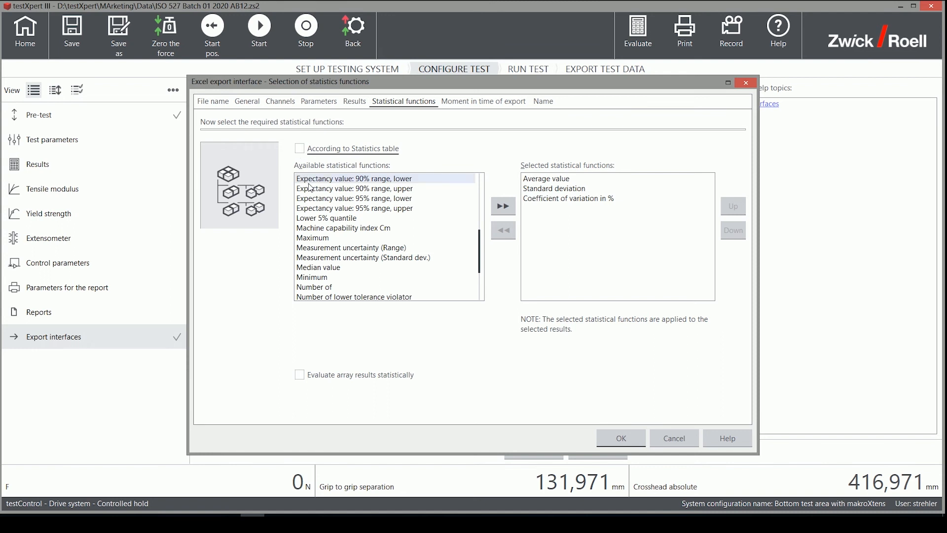
pyautogui.click(313, 277)
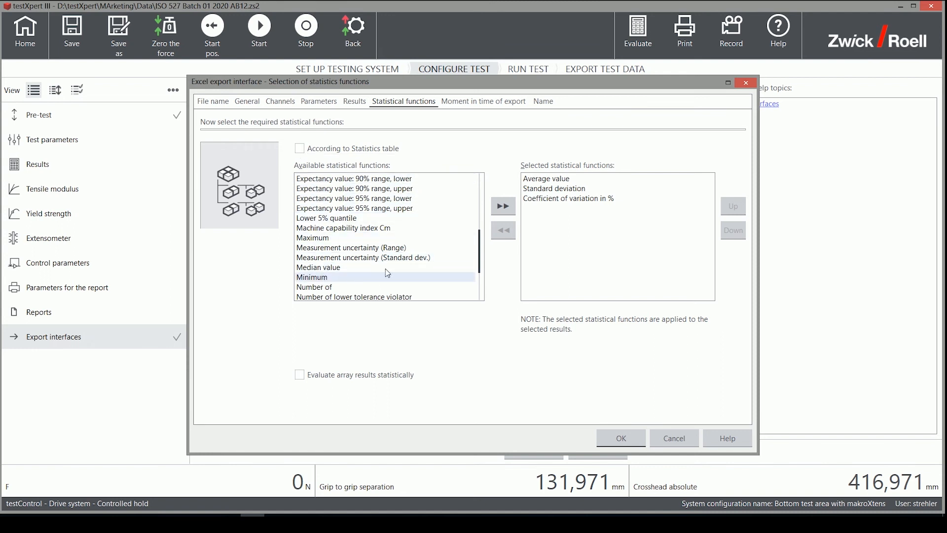
pyautogui.click(502, 206)
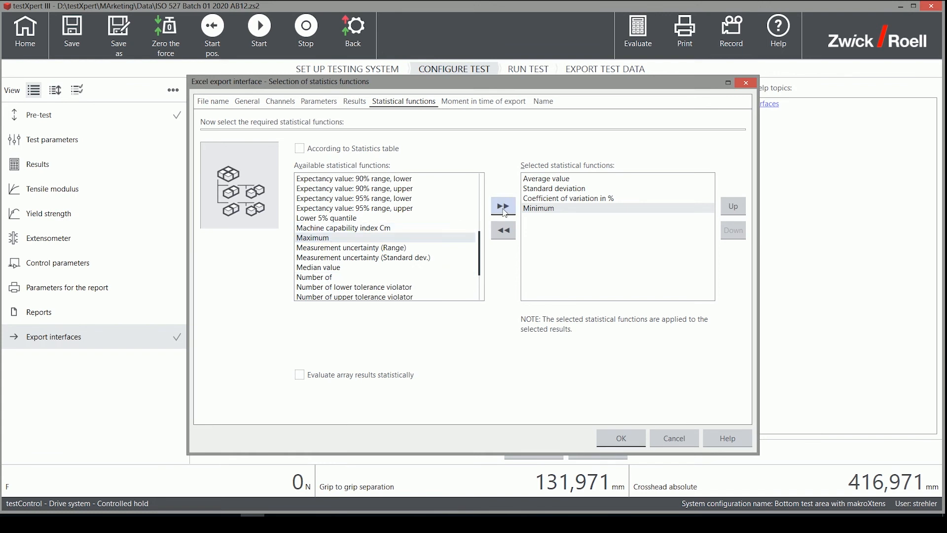
pyautogui.click(503, 206)
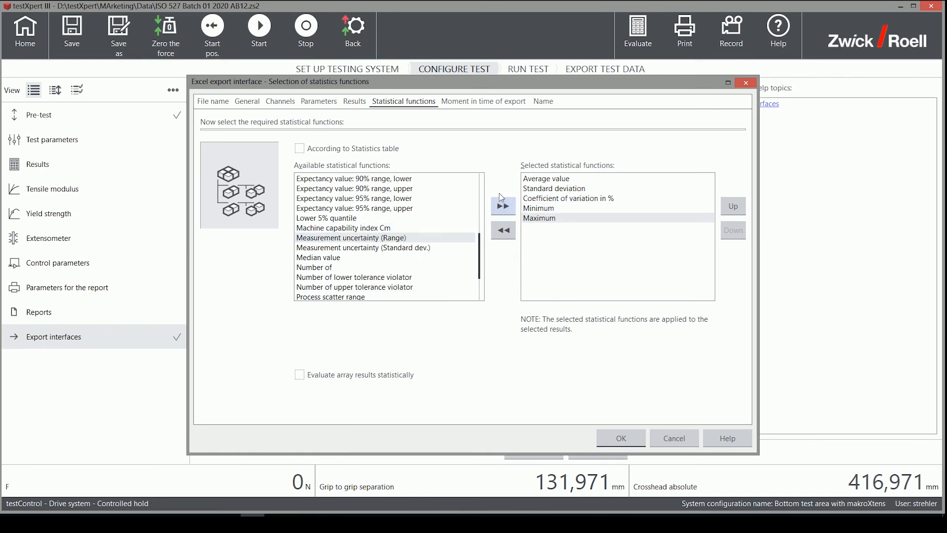
pyautogui.click(483, 101)
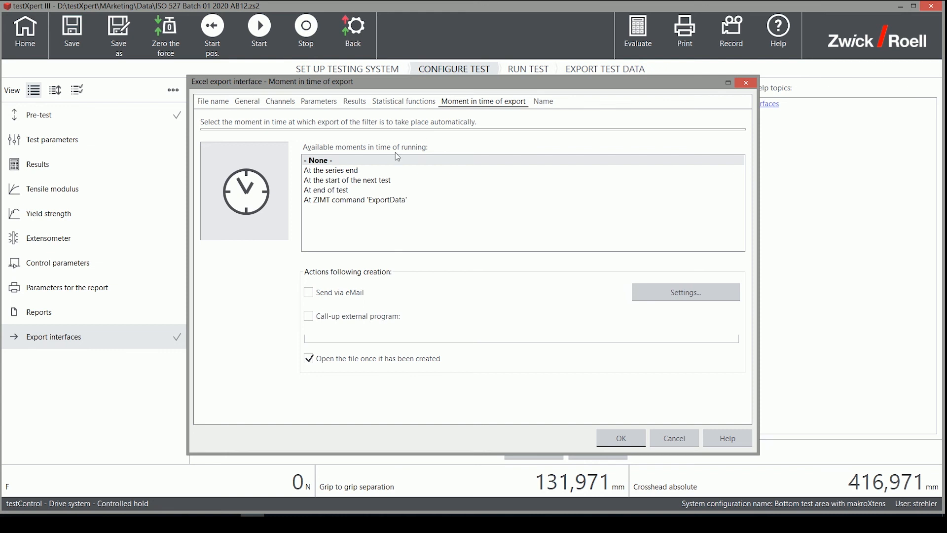
# Review the export timing options and keep '- None -' selected
pyautogui.click(331, 160)
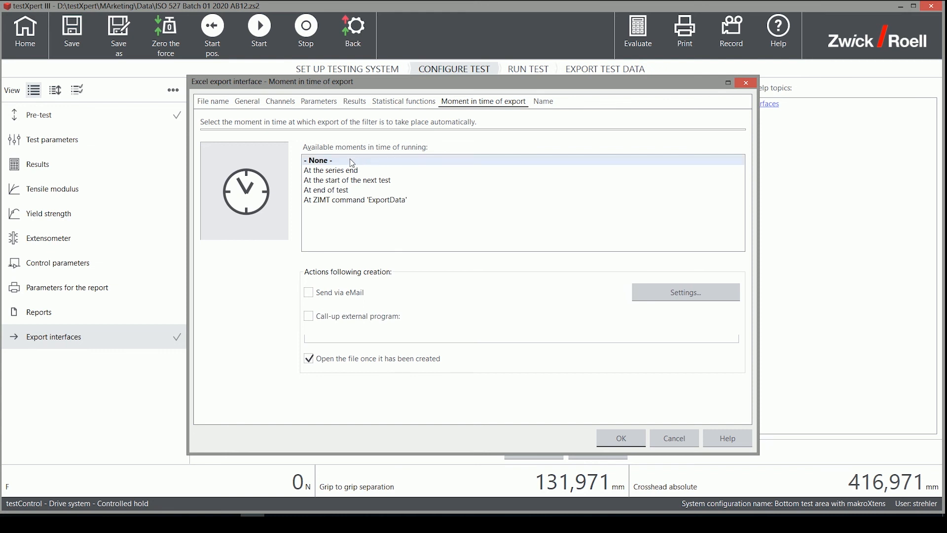
pyautogui.click(331, 170)
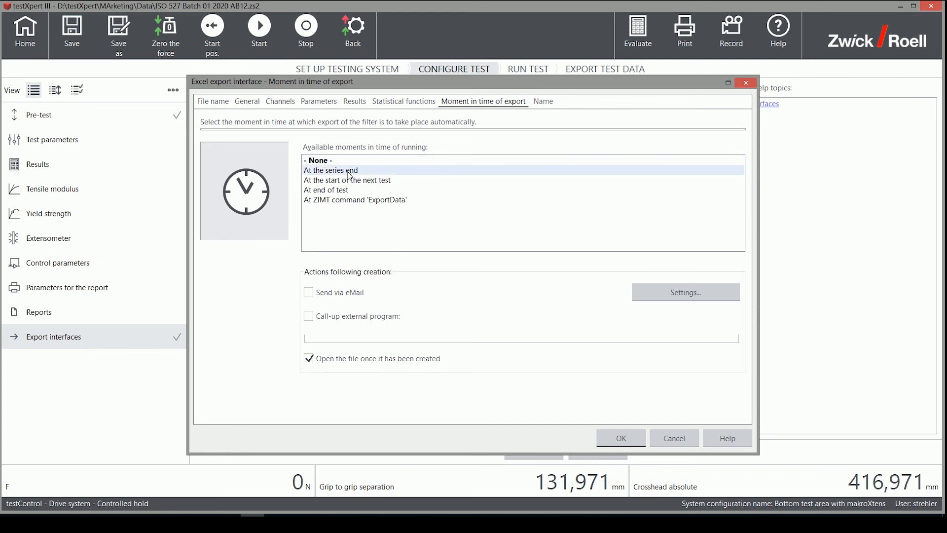
pyautogui.click(326, 189)
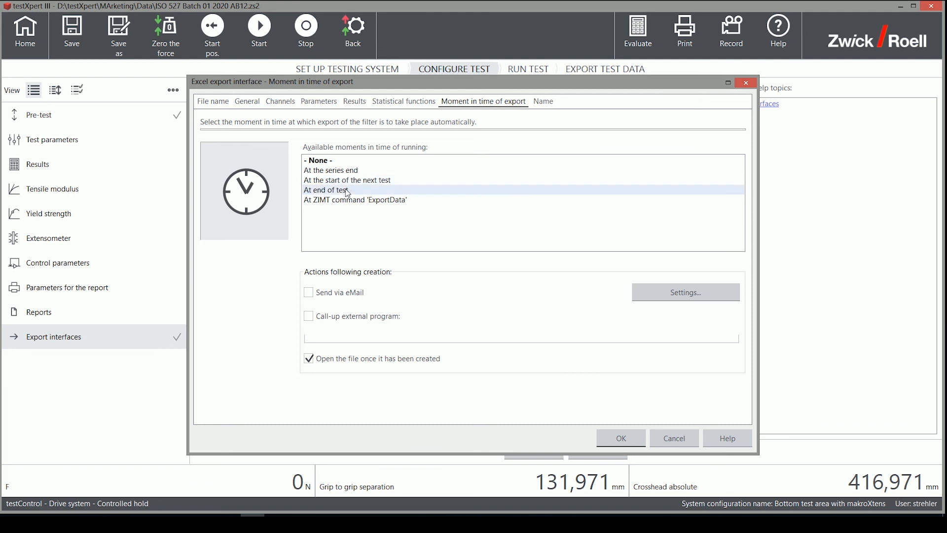
pyautogui.click(318, 160)
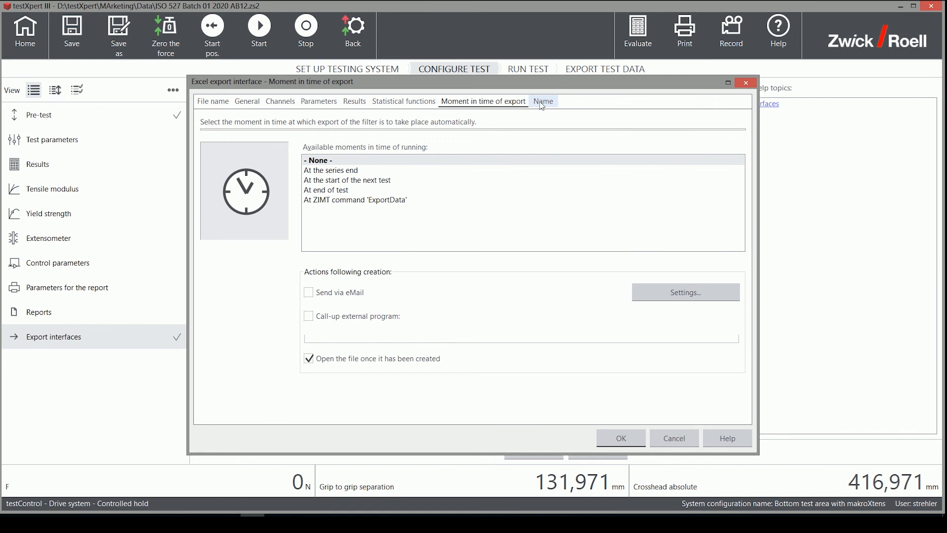
pyautogui.click(543, 100)
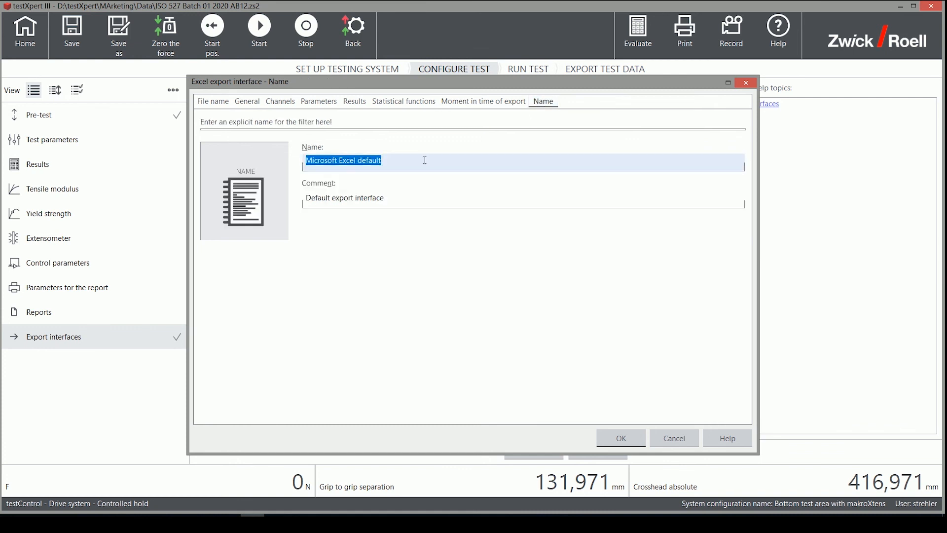
# Enter 'My Excel' as both name and comment, then confirm with OK
pyautogui.write('M')
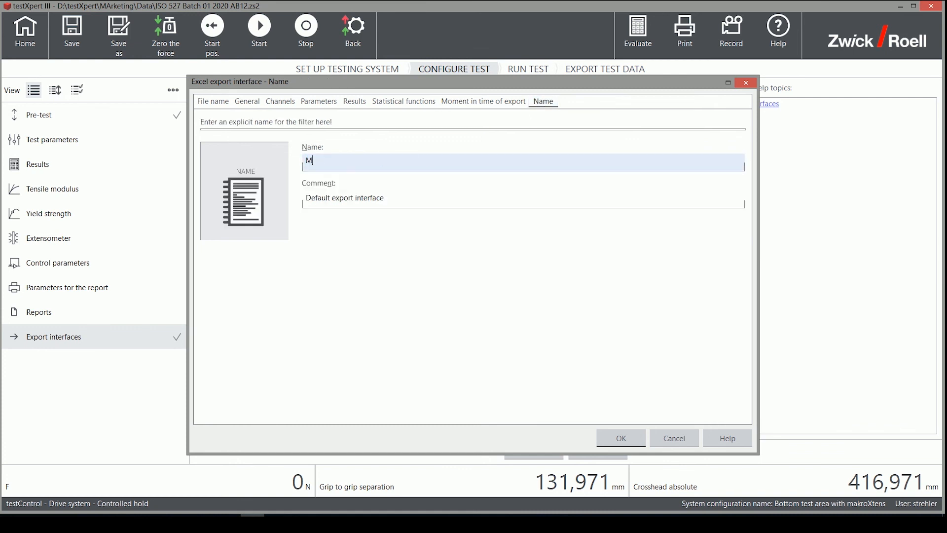
pyautogui.write('y Excel')
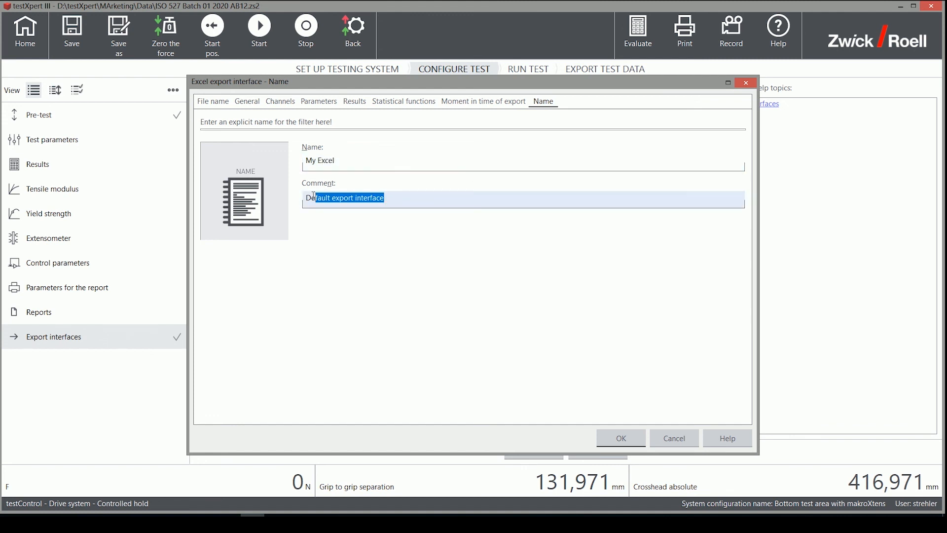
pyautogui.write('My')
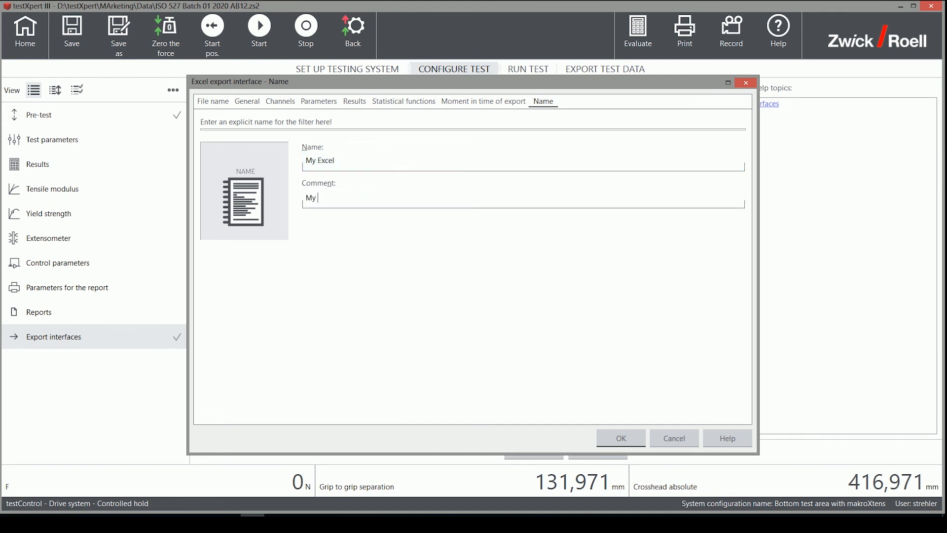
pyautogui.write('Excel')
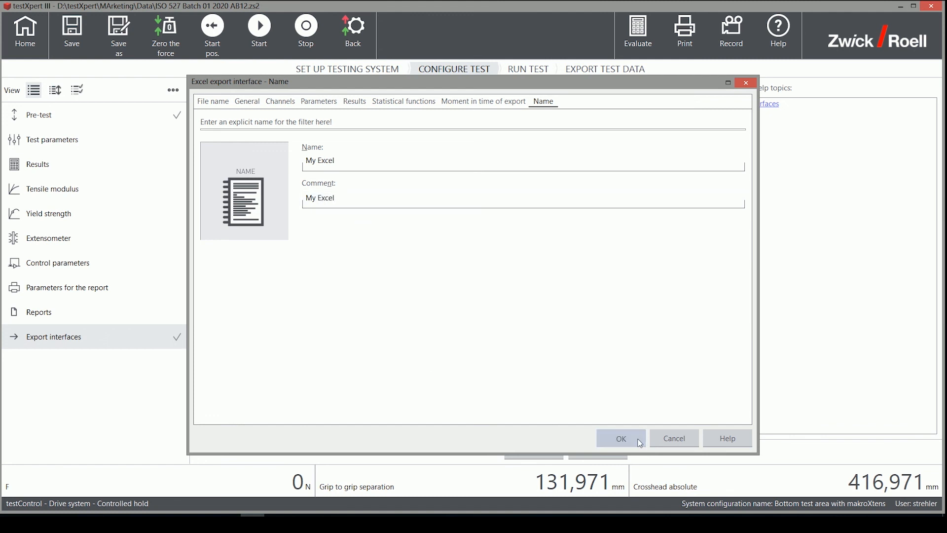
pyautogui.click(620, 438)
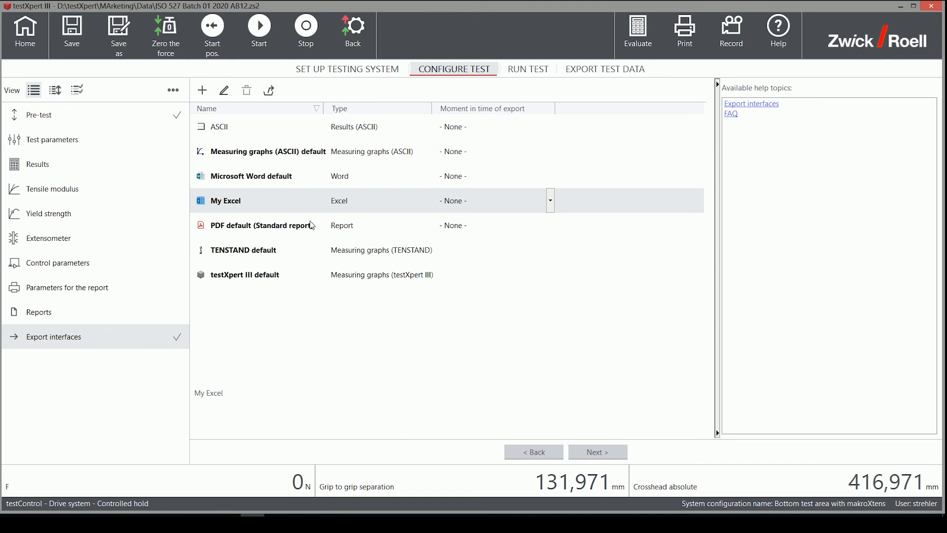